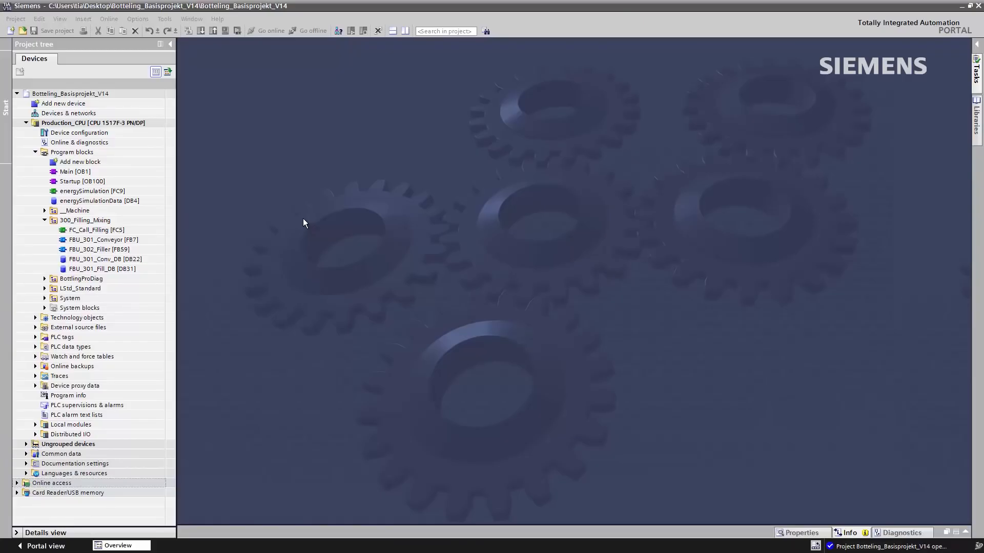
{"action": "mouse_move", "coordinate": [155, 57]}
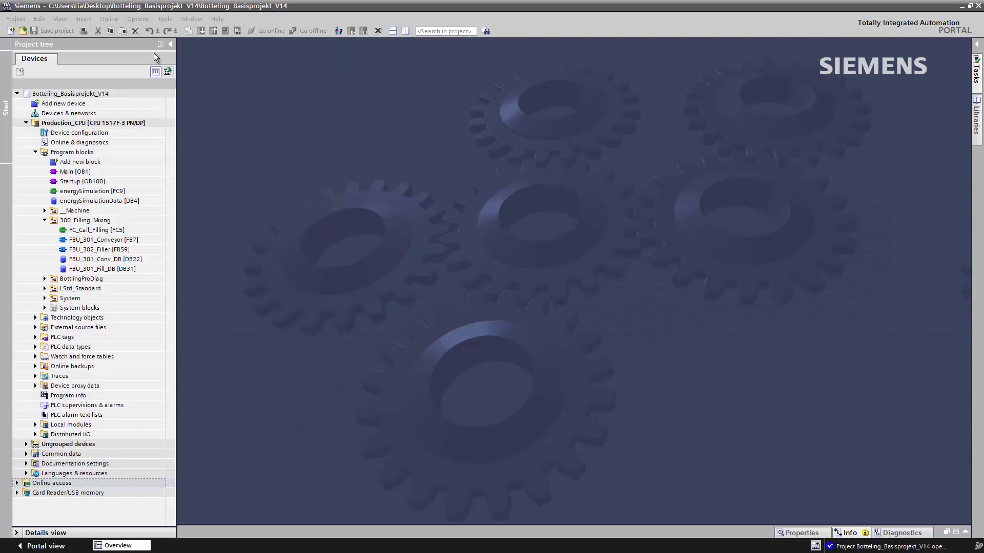
Show the Multiuser settings page listing the localhost server connection on port 8537
{"action": "left_click", "coordinate": [137, 19]}
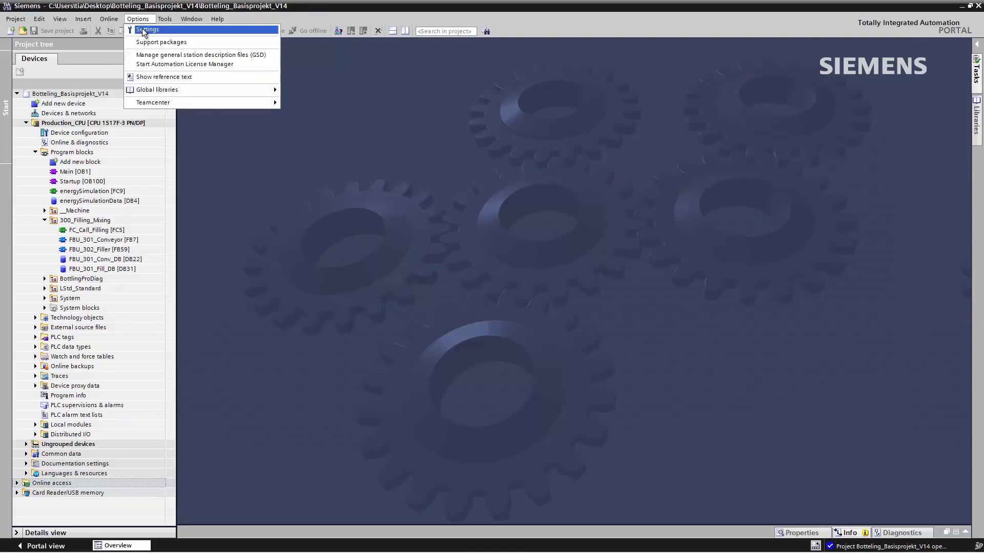
{"action": "left_click", "coordinate": [147, 29]}
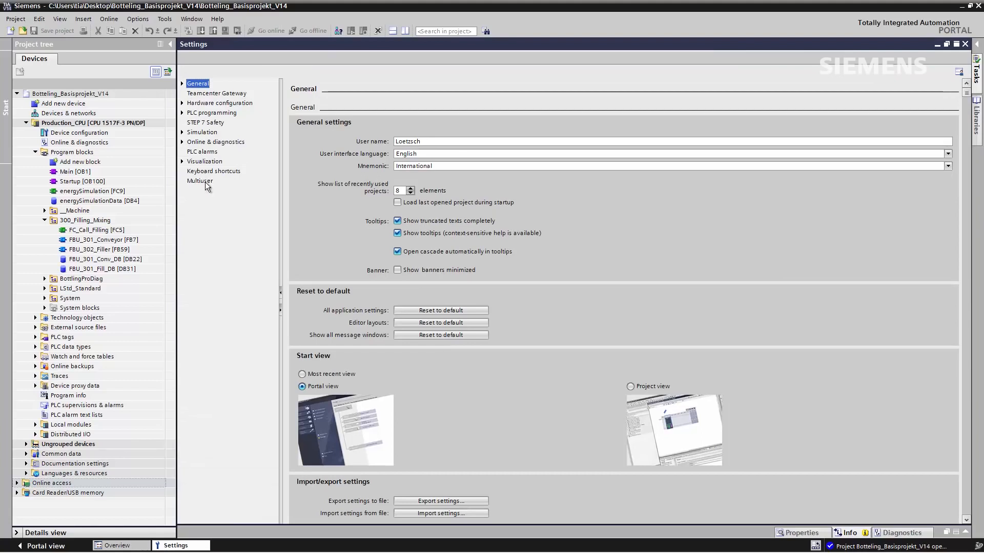
{"action": "left_click", "coordinate": [199, 181]}
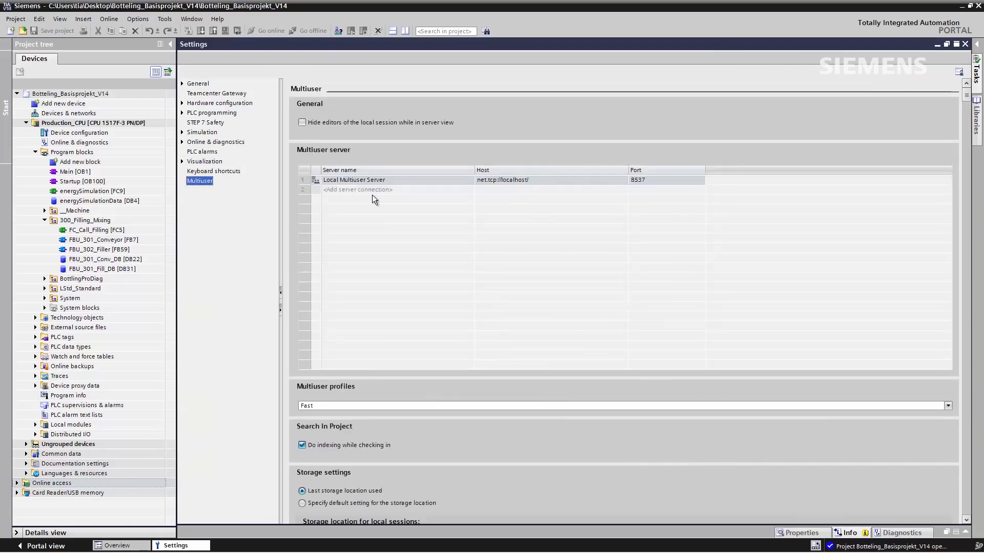
Add server connection 'Multiuser' at host 192.168.0.200, port 8735
{"action": "left_click", "coordinate": [370, 189]}
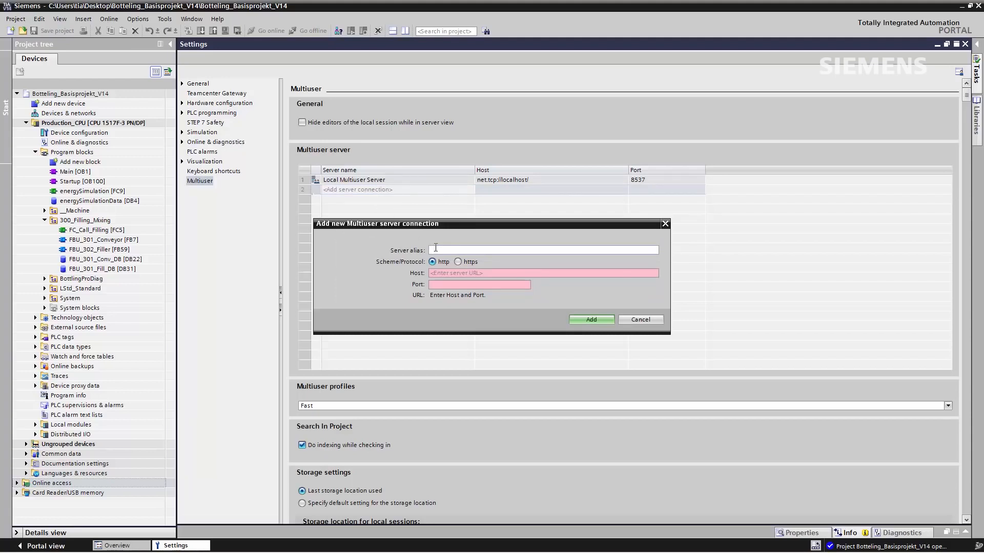
{"action": "type", "text": "Mul"}
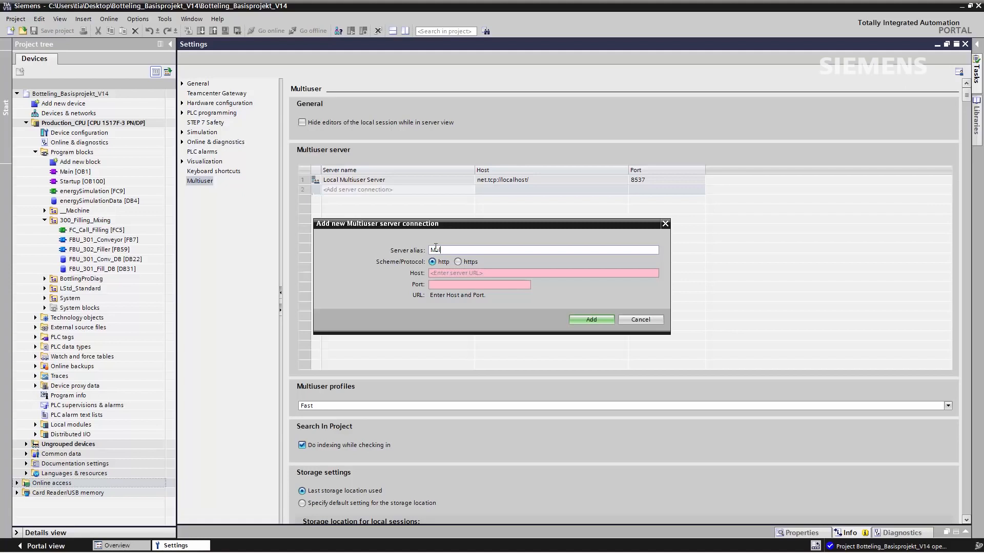
{"action": "type", "text": "Multiuser"}
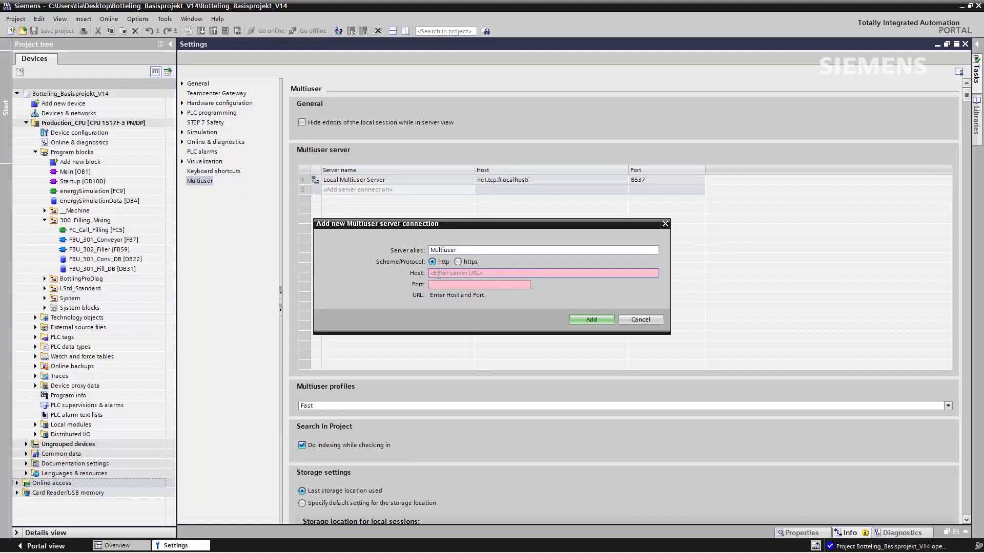
{"action": "left_click", "coordinate": [543, 274]}
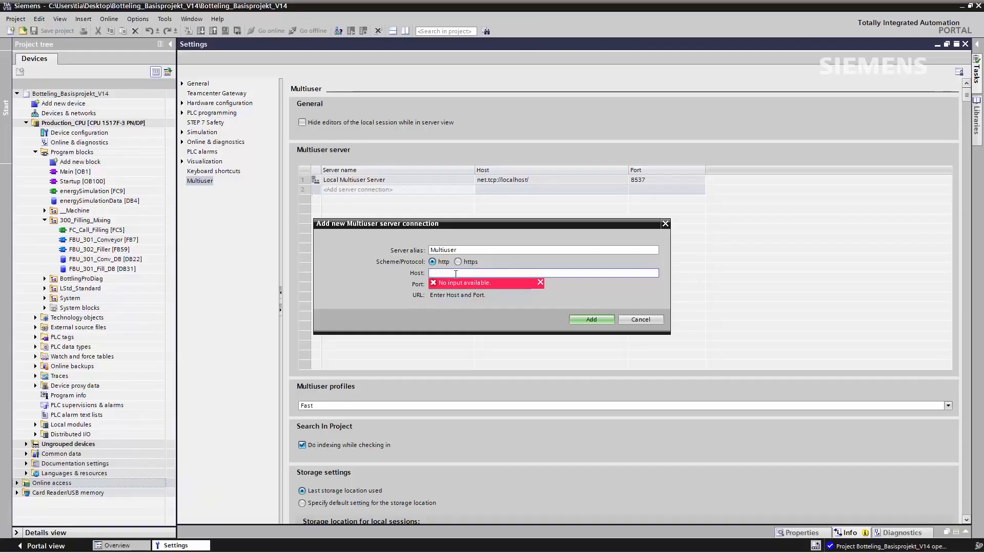
{"action": "type", "text": "192.168.0.200"}
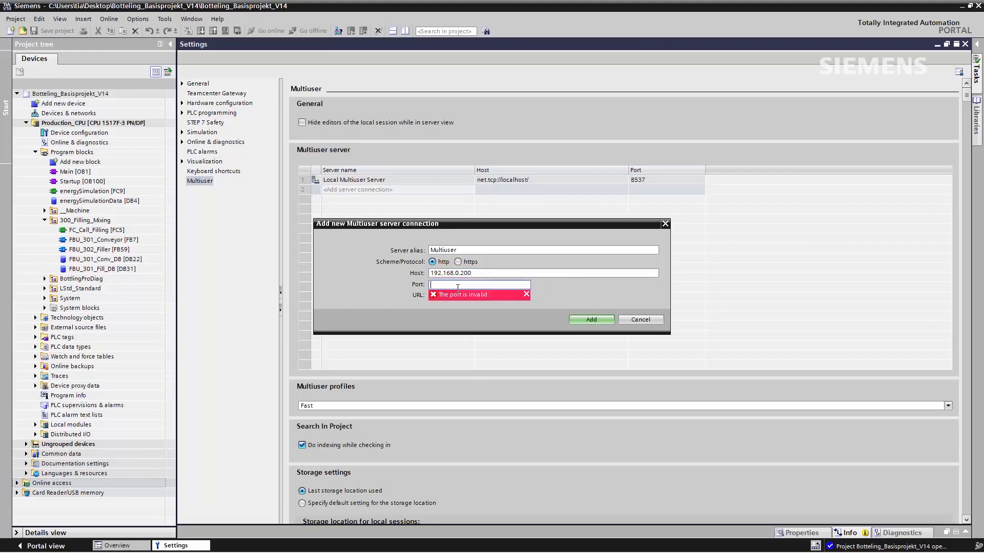
{"action": "type", "text": "8735"}
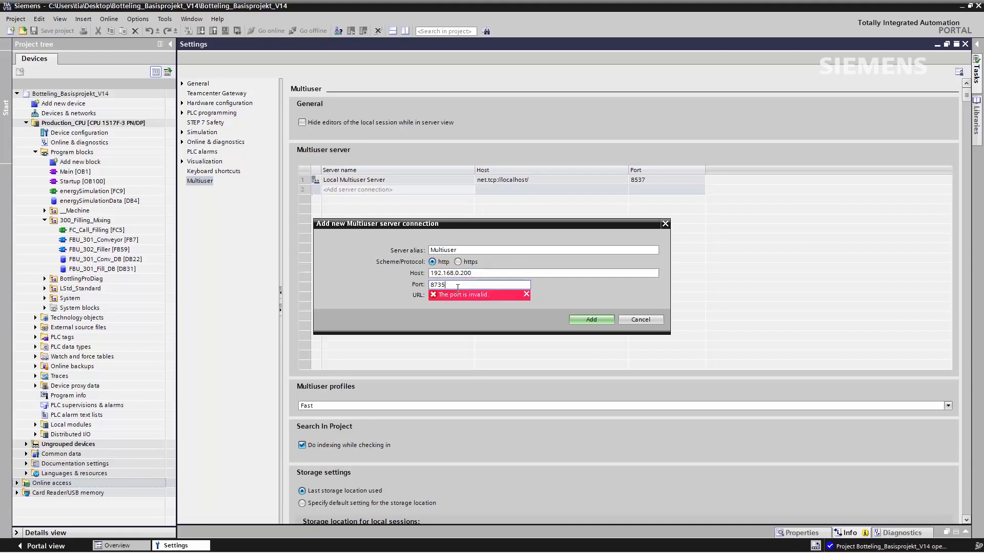
{"action": "left_click", "coordinate": [590, 319]}
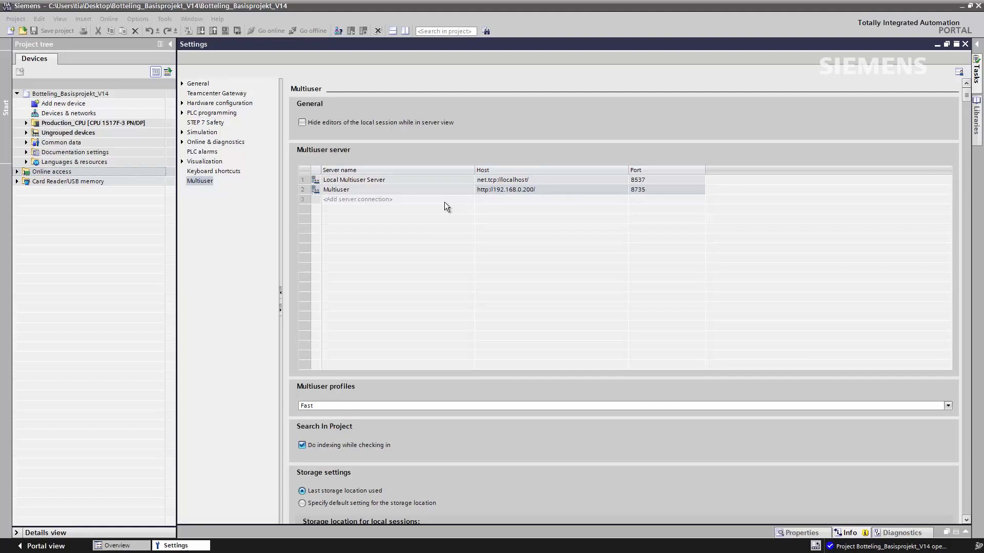
{"action": "mouse_move", "coordinate": [294, 154]}
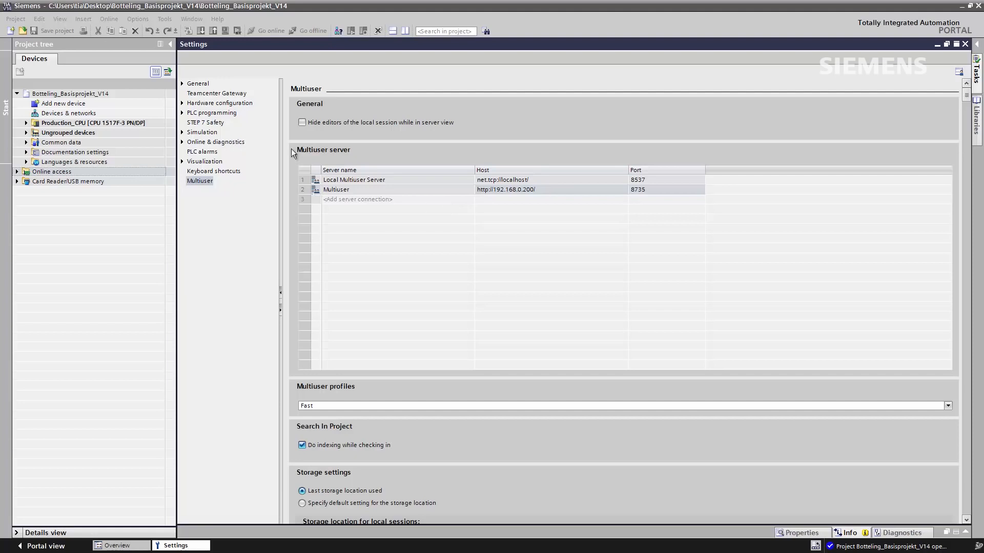
Publish Botteling_Basisprojekt_V14 to the Multiuser server via the multiuser server project manager
{"action": "left_click", "coordinate": [15, 19]}
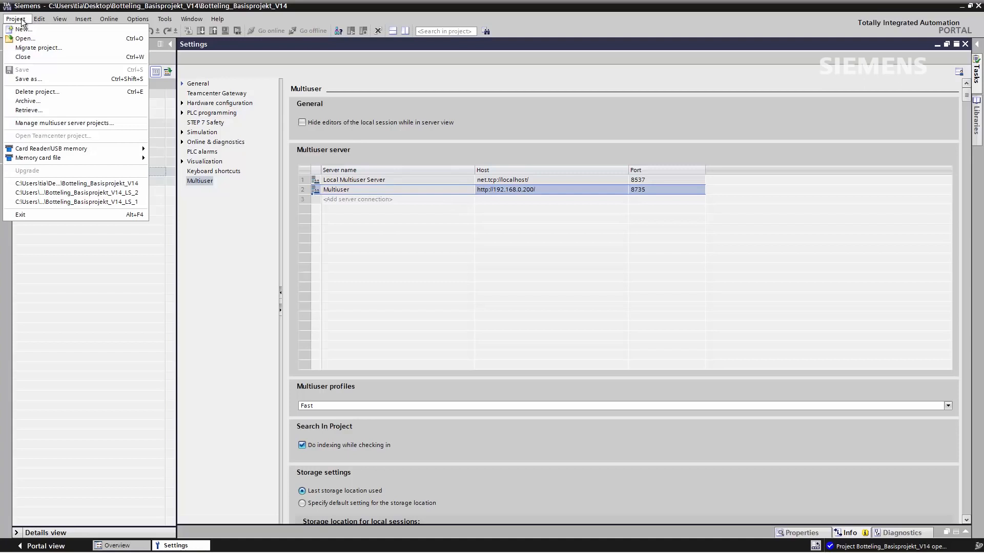
{"action": "mouse_move", "coordinate": [62, 123]}
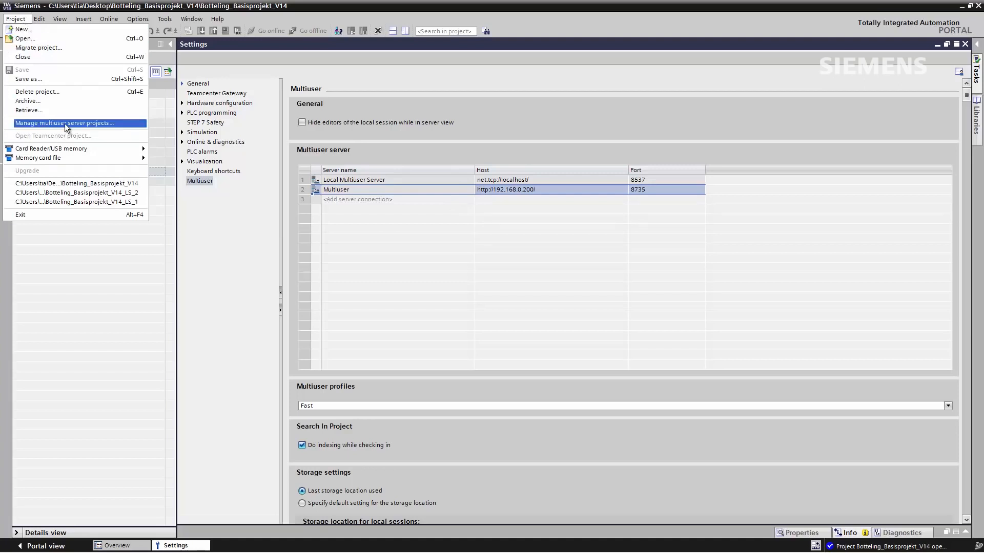
{"action": "left_click", "coordinate": [65, 122]}
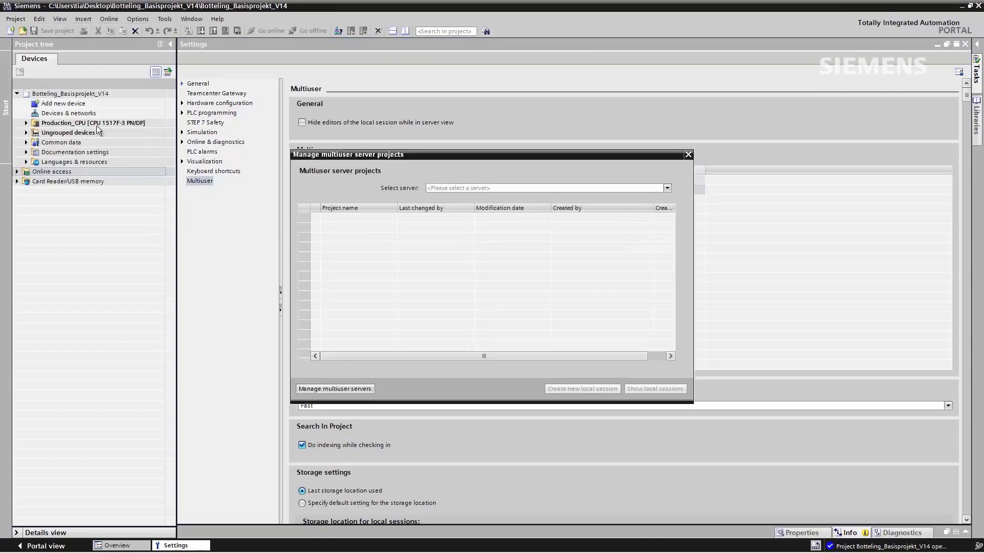
{"action": "left_click", "coordinate": [665, 187]}
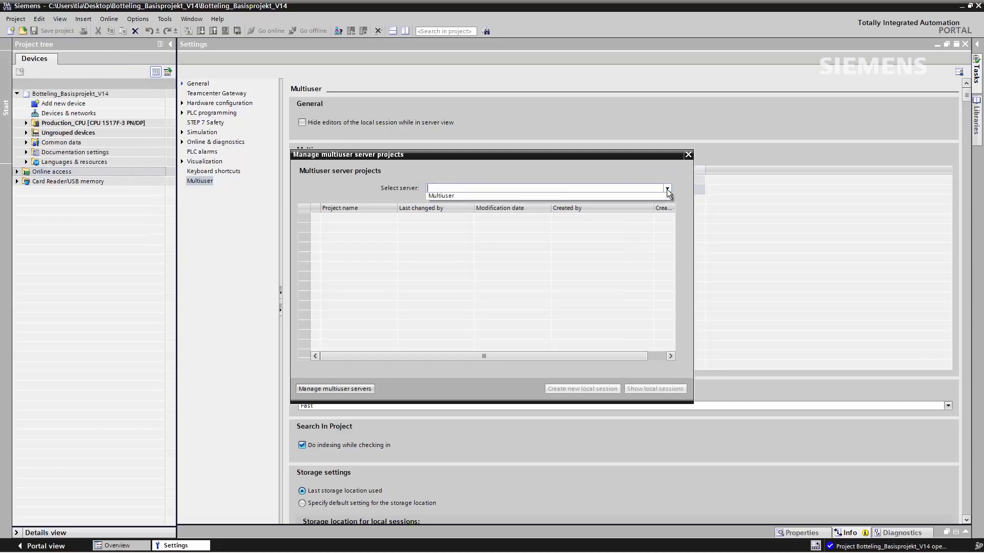
{"action": "left_click", "coordinate": [440, 196]}
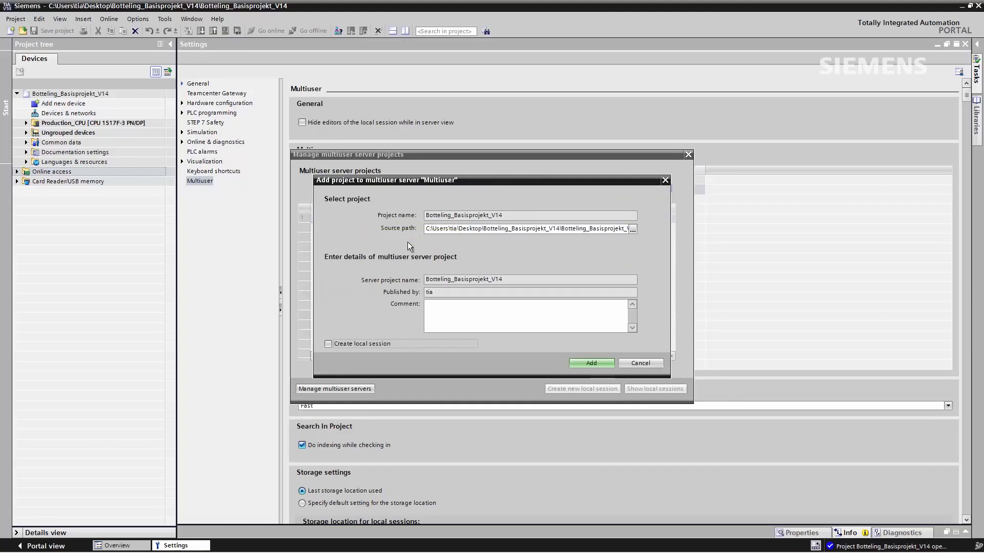
{"action": "mouse_move", "coordinate": [395, 238]}
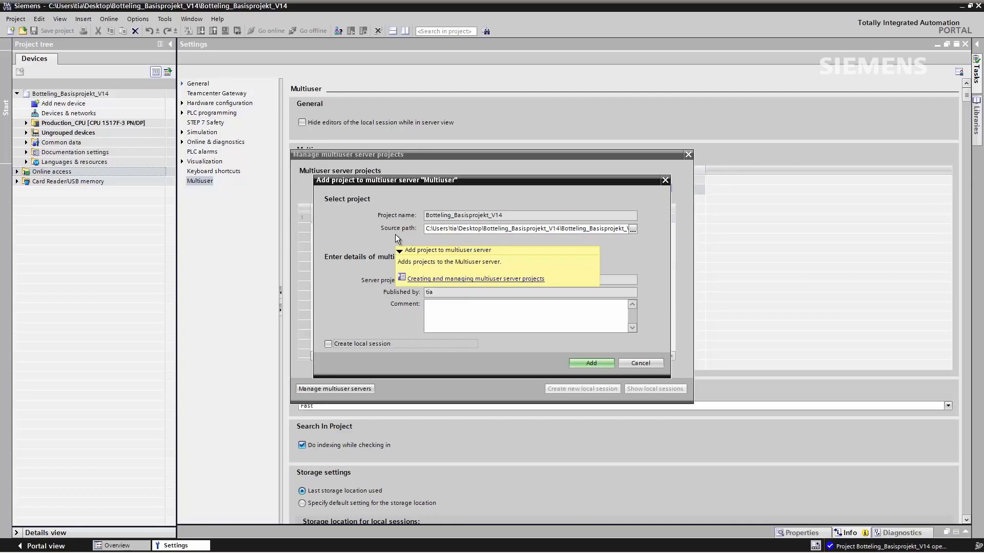
{"action": "left_click", "coordinate": [640, 362]}
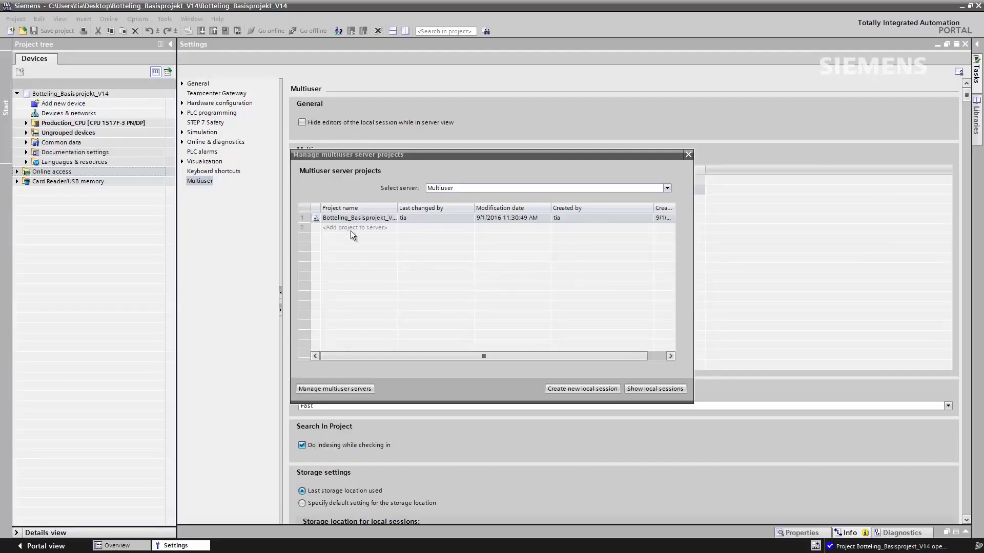
Select the published Botteling_Basisprojekt_V14 server project and start a new local session of it
{"action": "left_click", "coordinate": [360, 218]}
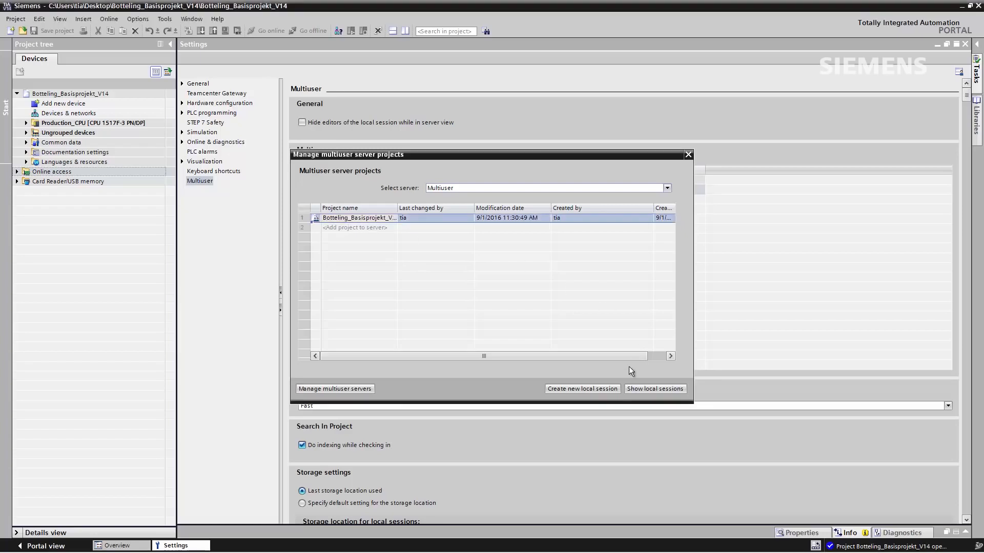
{"action": "left_click", "coordinate": [581, 388]}
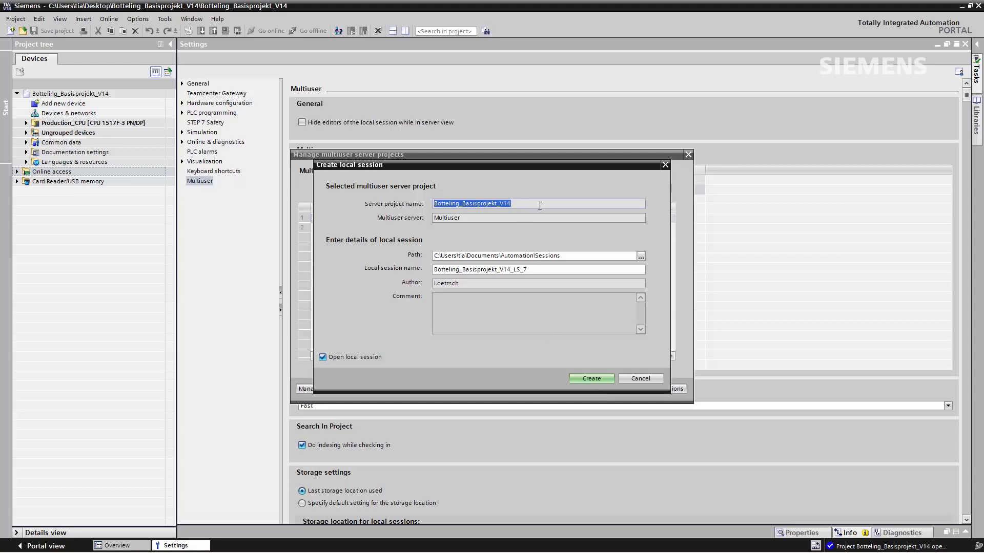
{"action": "mouse_move", "coordinate": [571, 310]}
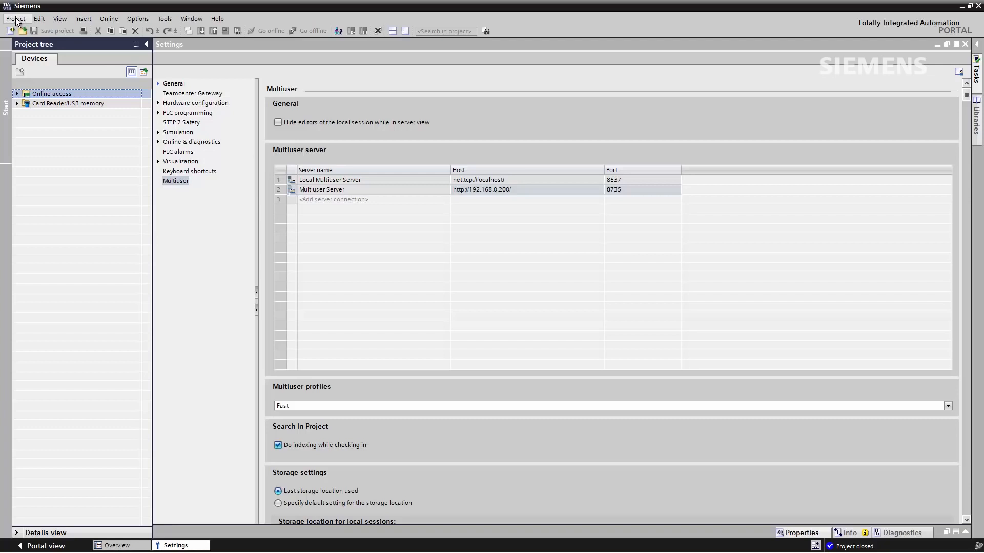
Create and open local session Botteling_Basisprojekt_V14_LS_7 from the Multiuser Server project
{"action": "left_click", "coordinate": [16, 18]}
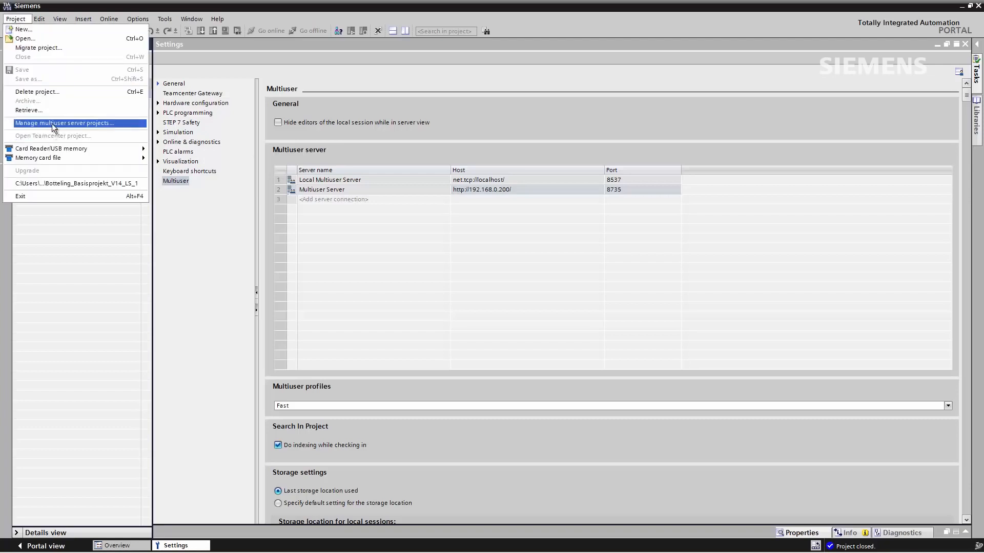
{"action": "left_click", "coordinate": [65, 122]}
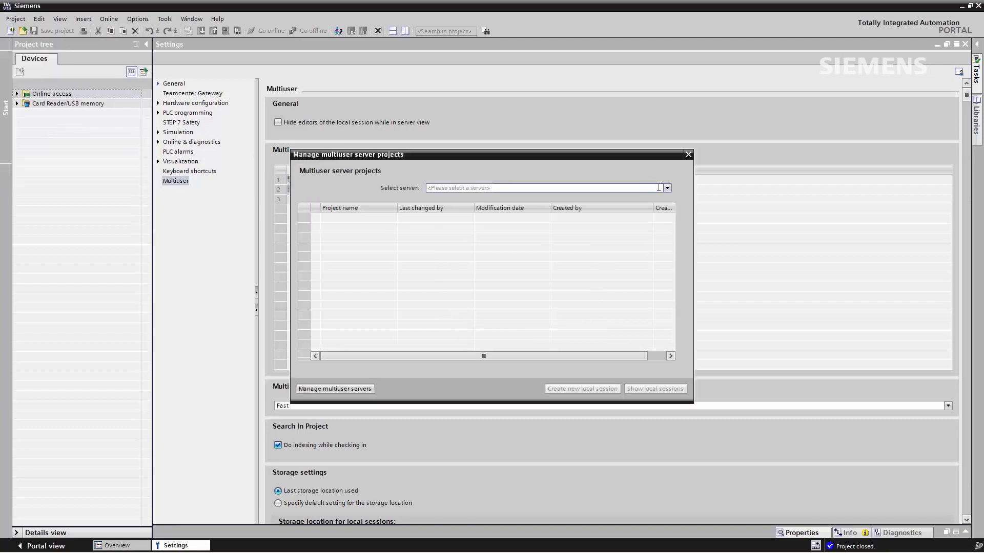
{"action": "left_click", "coordinate": [666, 187]}
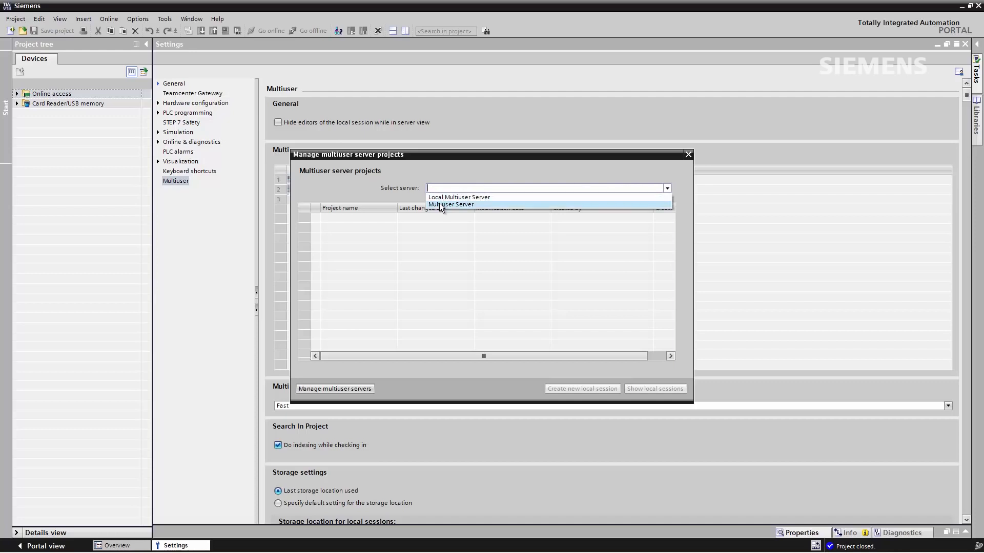
{"action": "left_click", "coordinate": [450, 204]}
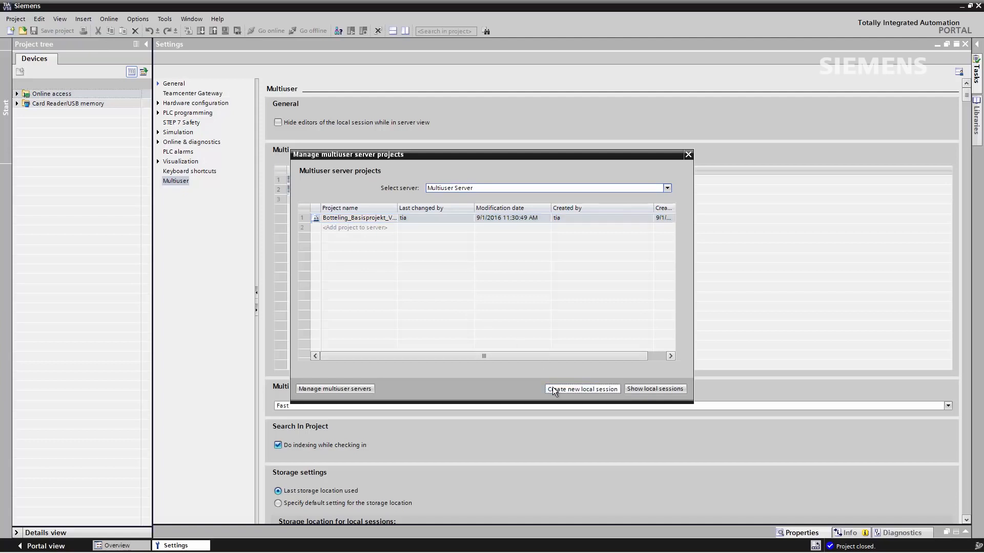
{"action": "left_click", "coordinate": [582, 389]}
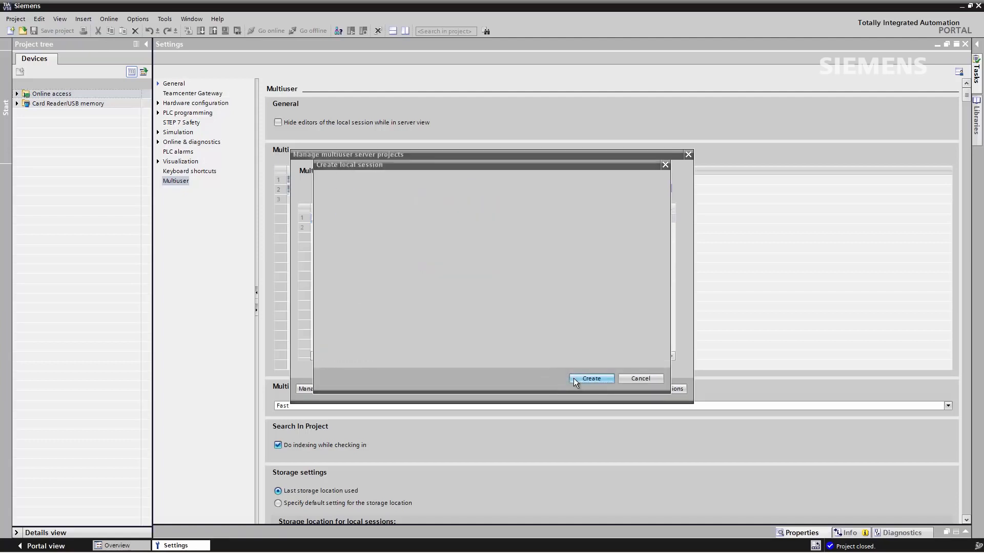
{"action": "left_click", "coordinate": [590, 379]}
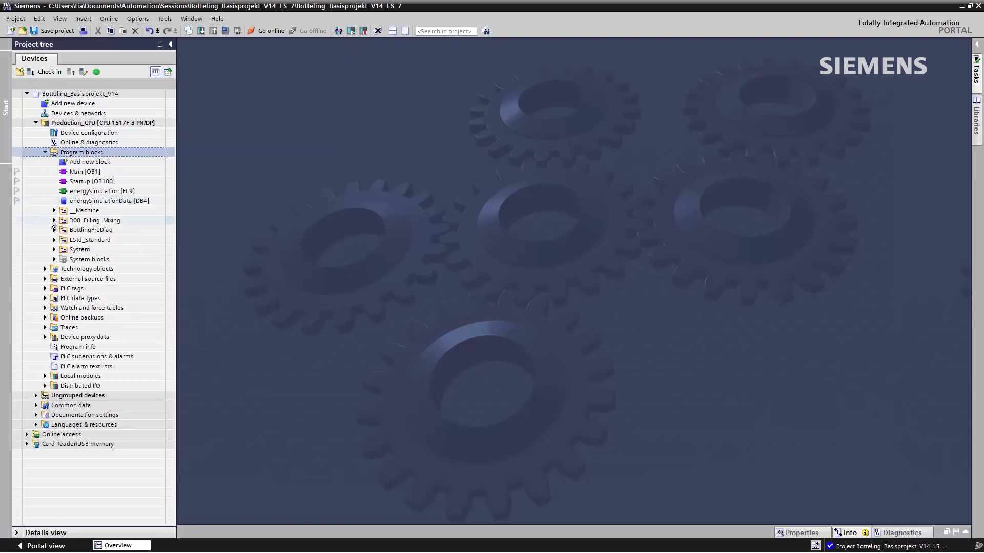
Flag FC_Call_Filling, FBU_301_Conveyor and the remaining 300_Filling_Mixing blocks for check-in
{"action": "left_click", "coordinate": [53, 220]}
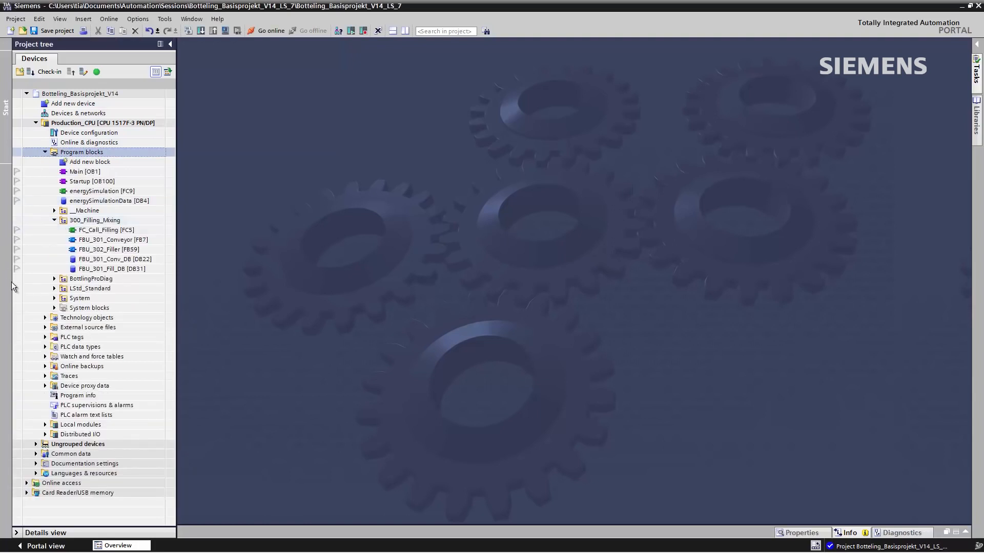
{"action": "left_click", "coordinate": [106, 230]}
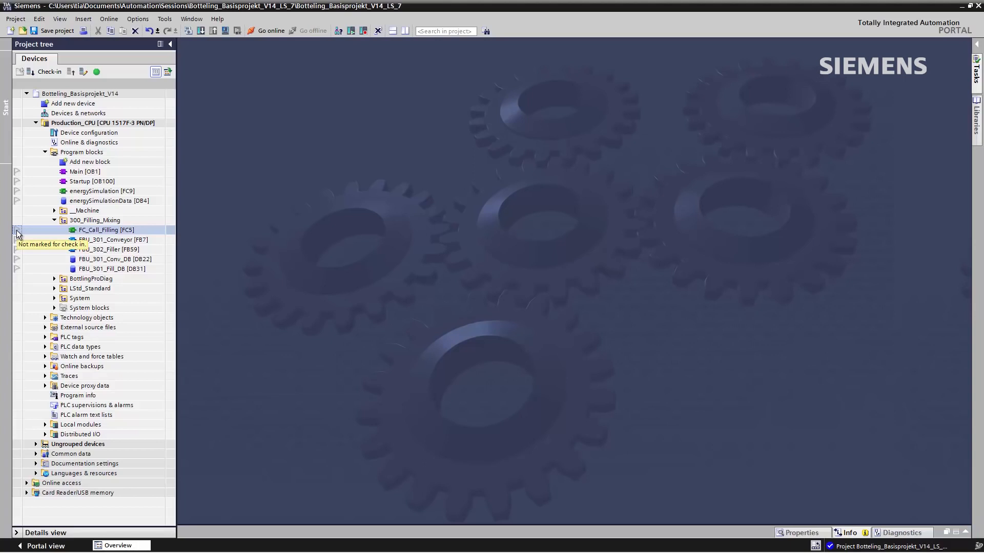
{"action": "left_click", "coordinate": [19, 236]}
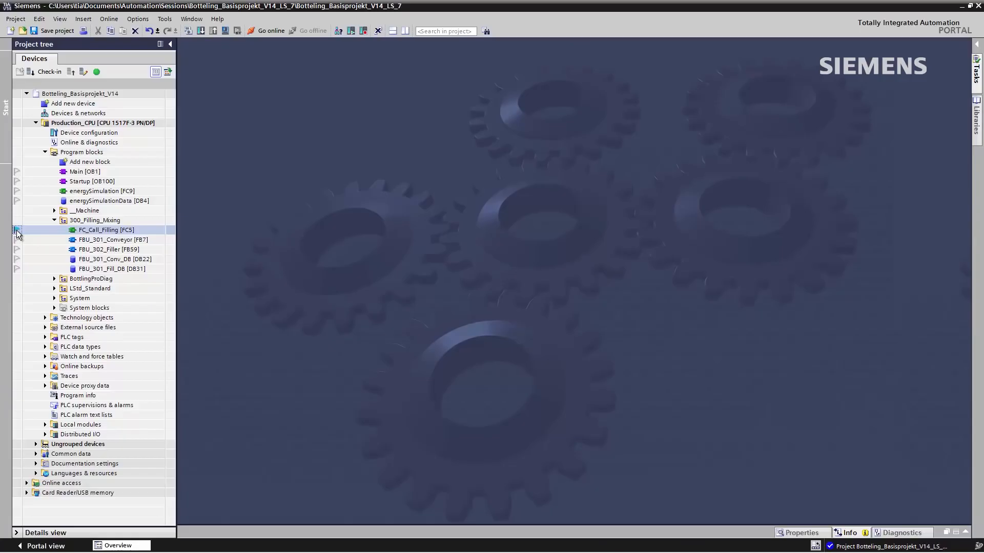
{"action": "left_click", "coordinate": [112, 239]}
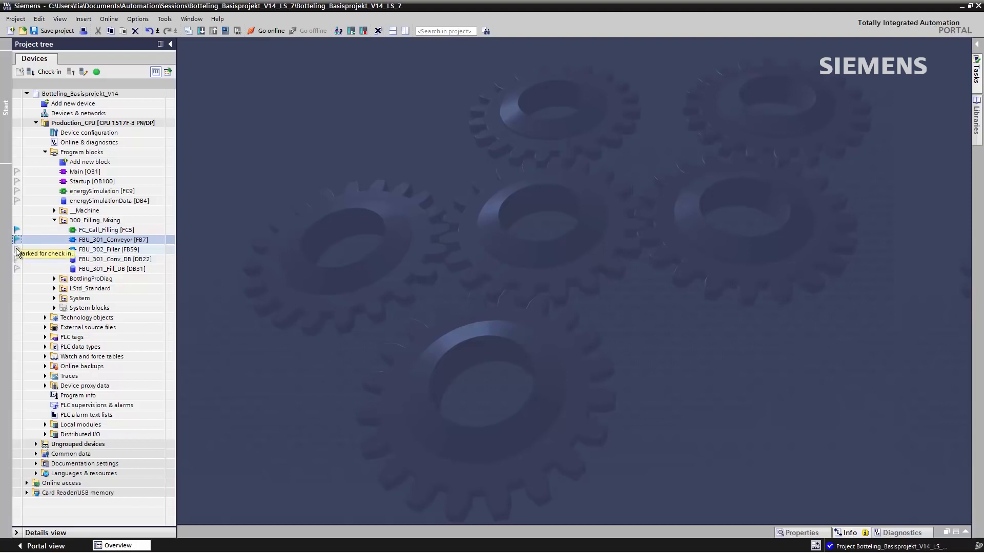
{"action": "left_click", "coordinate": [114, 249]}
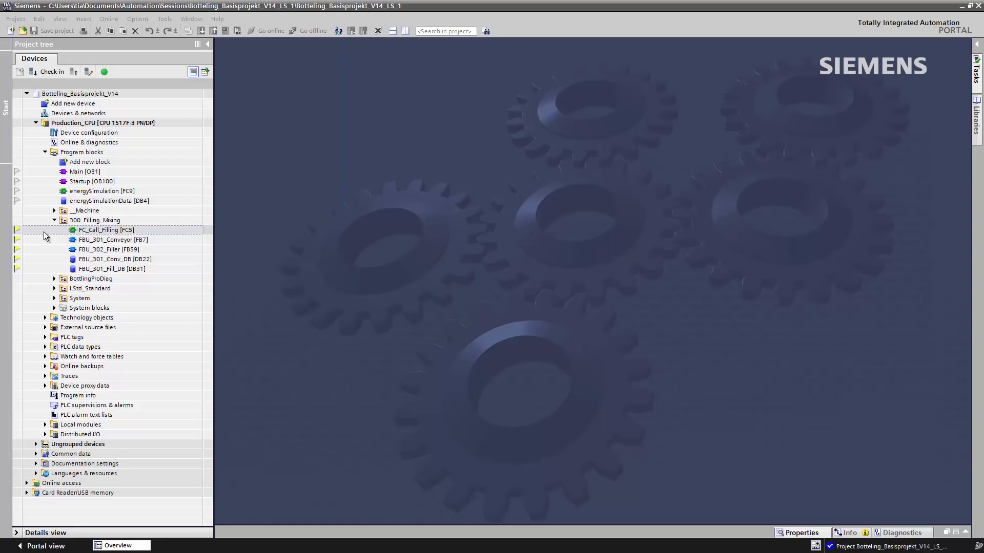
{"action": "right_click", "coordinate": [113, 240]}
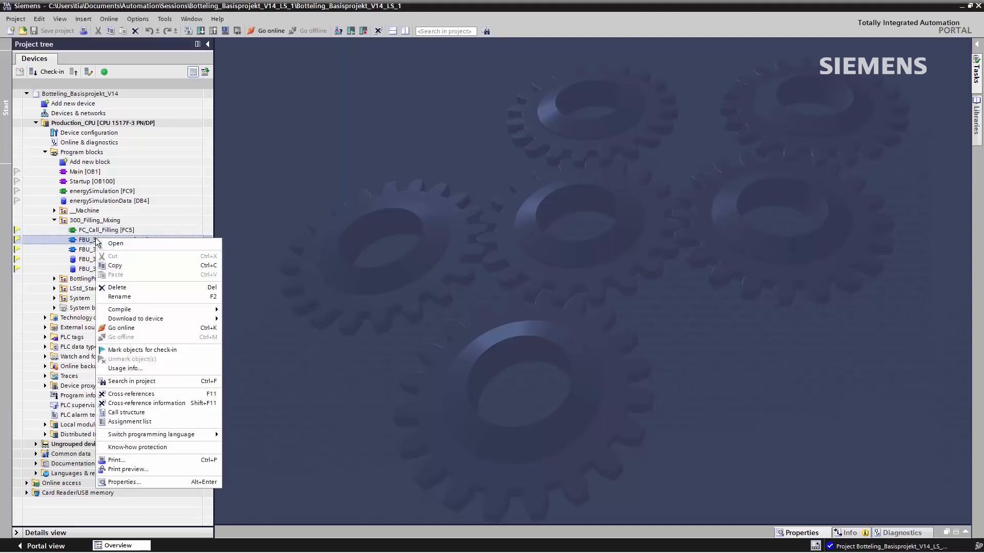
{"action": "mouse_move", "coordinate": [124, 368]}
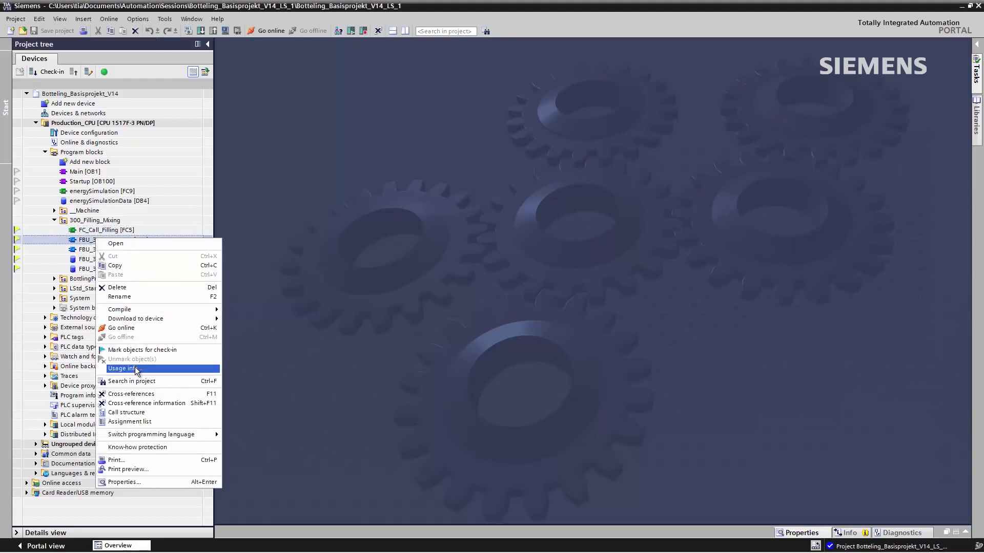
{"action": "left_click", "coordinate": [122, 368]}
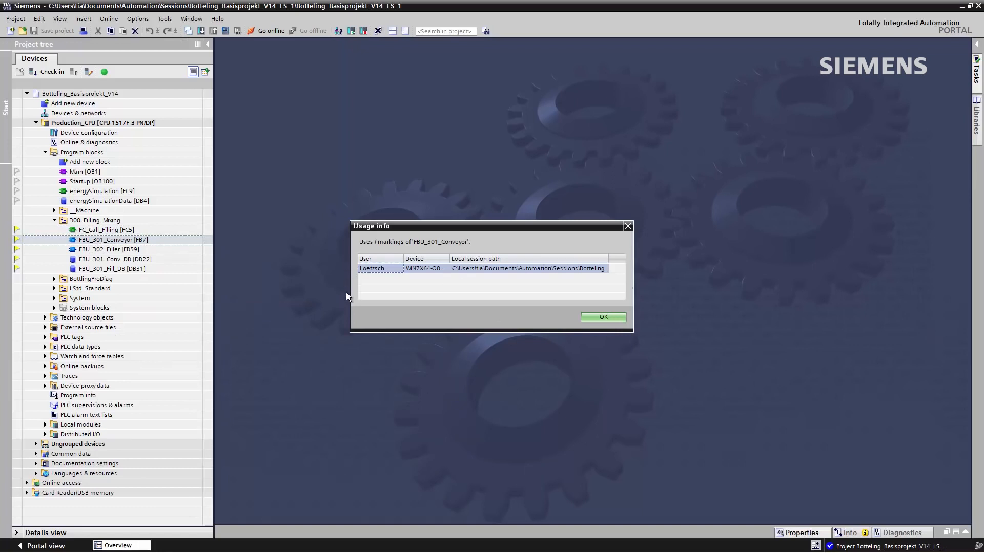
{"action": "left_click", "coordinate": [601, 317]}
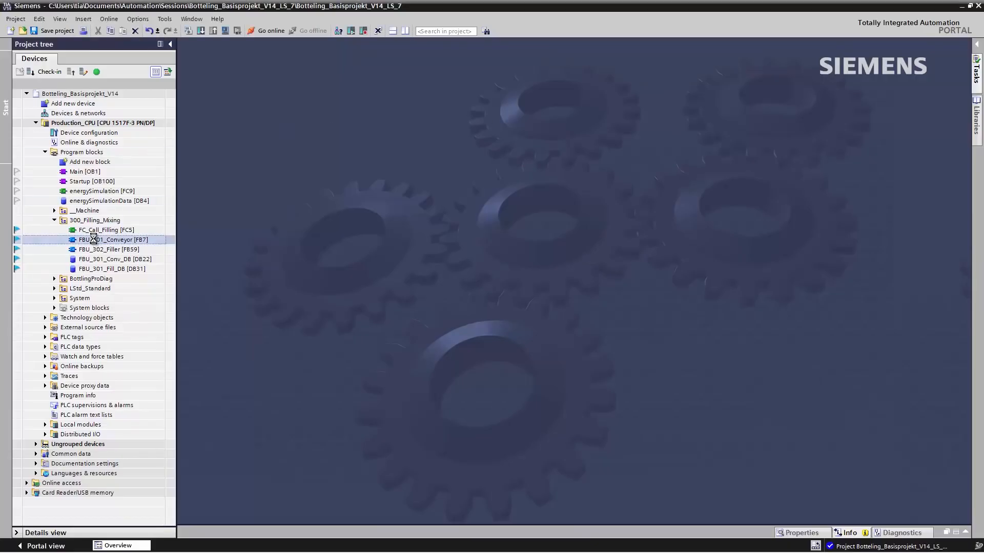
Open FBU_301_Conveyor [FB7] and set the CTU counter's preset value to 15
{"action": "double_click", "coordinate": [112, 239]}
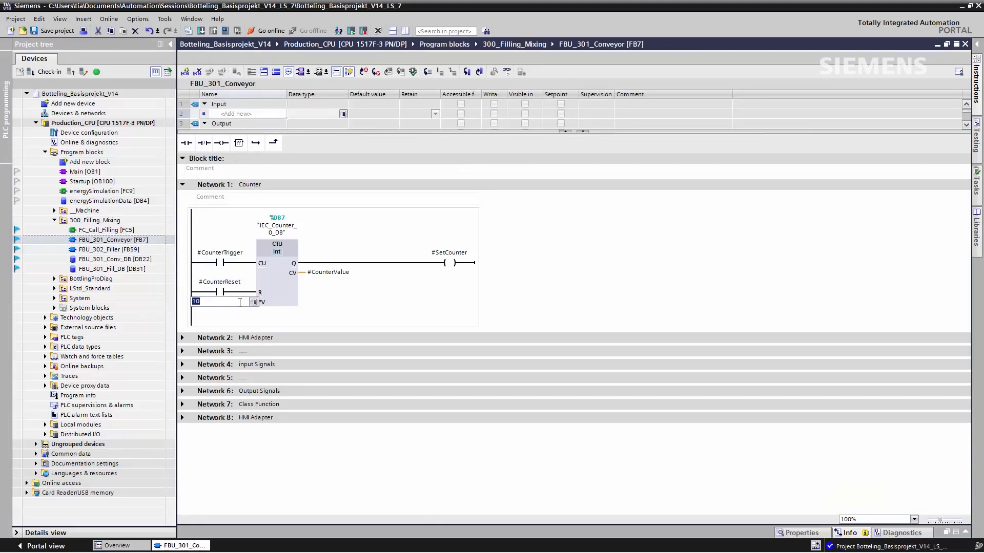
{"action": "type", "text": "15"}
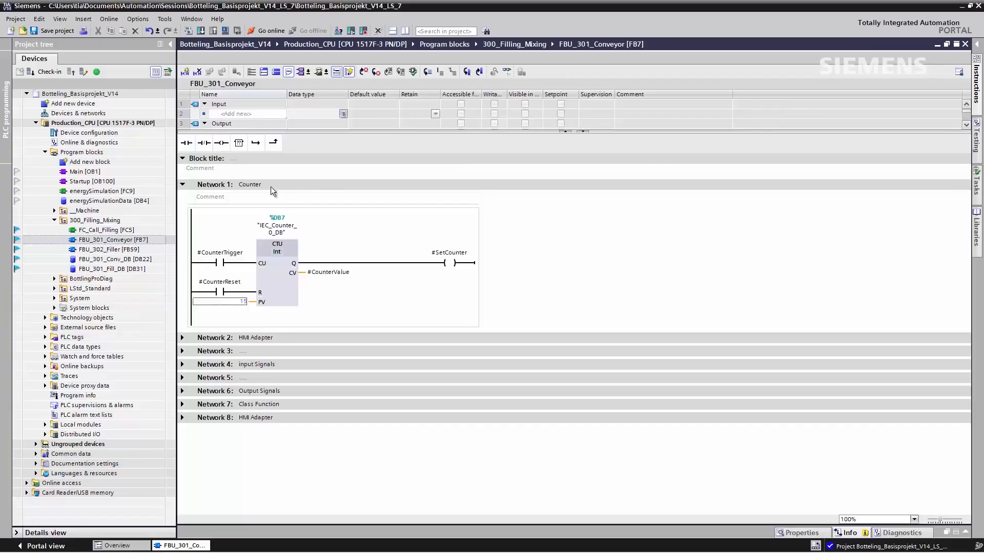
{"action": "mouse_move", "coordinate": [28, 74]}
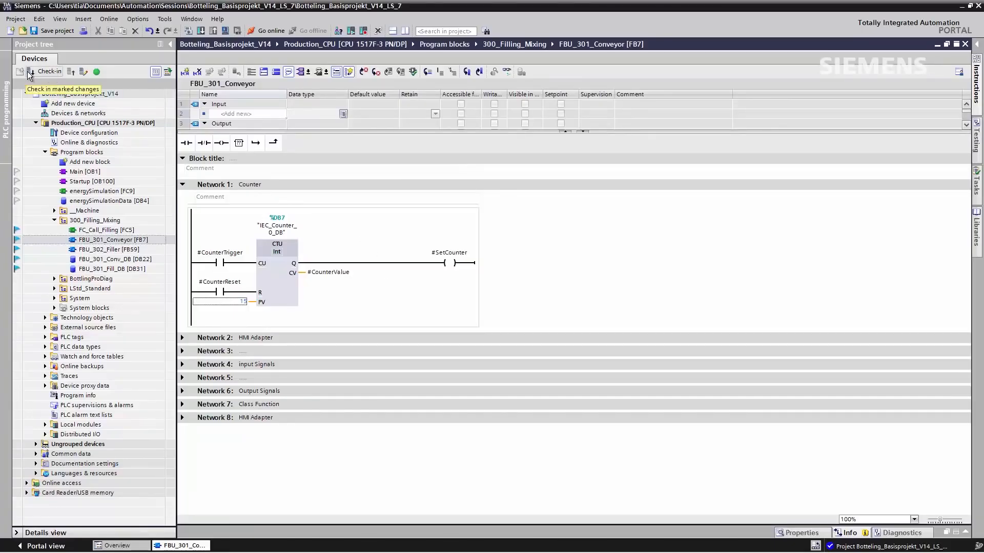
Review the pending 300_Filling_Mixing changes under Production_CPU and check them in
{"action": "left_click", "coordinate": [49, 71]}
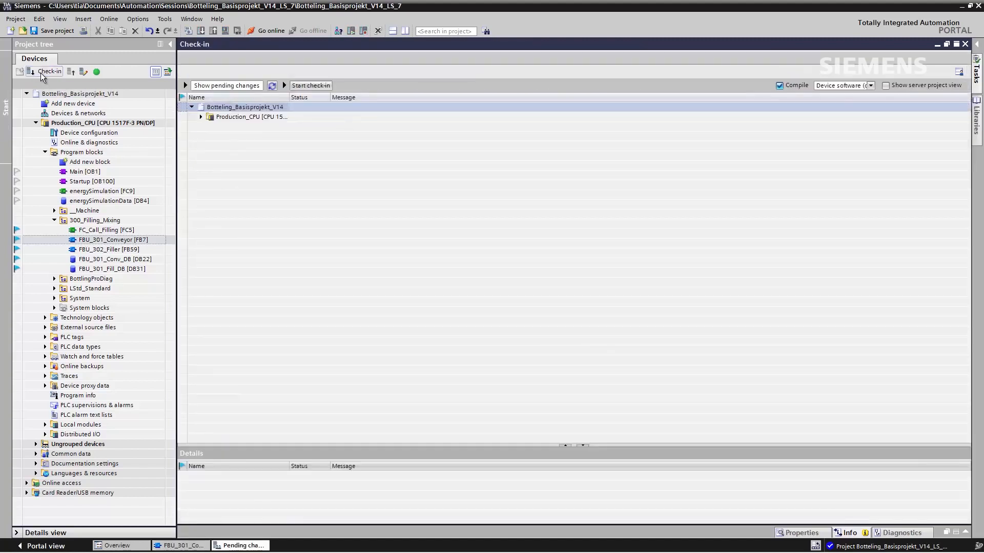
{"action": "left_click", "coordinate": [201, 116]}
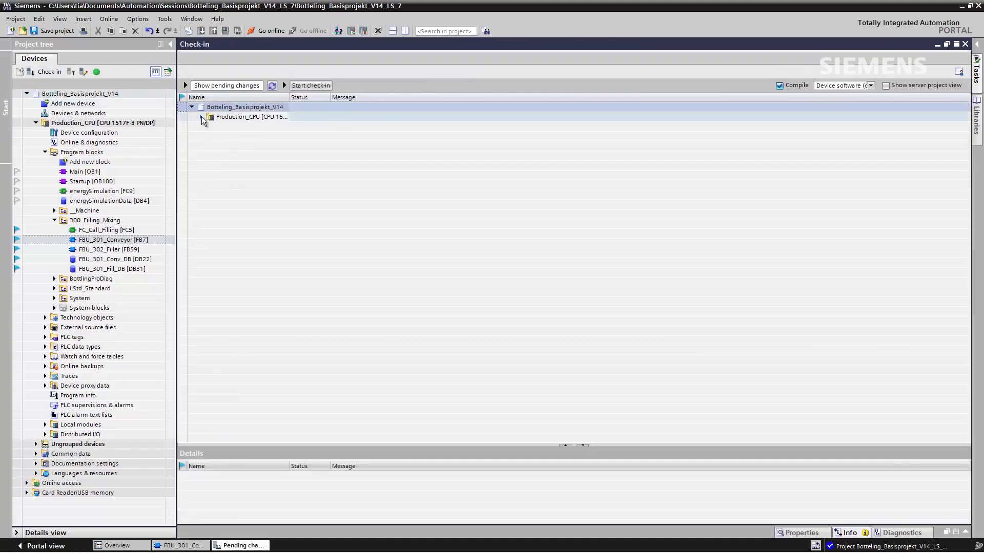
{"action": "left_click", "coordinate": [201, 116]}
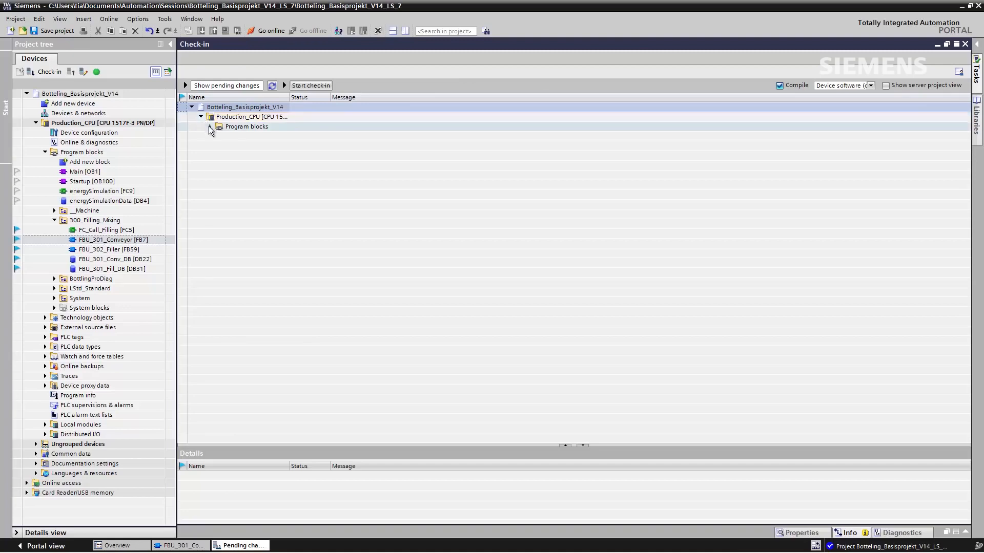
{"action": "left_click", "coordinate": [210, 127]}
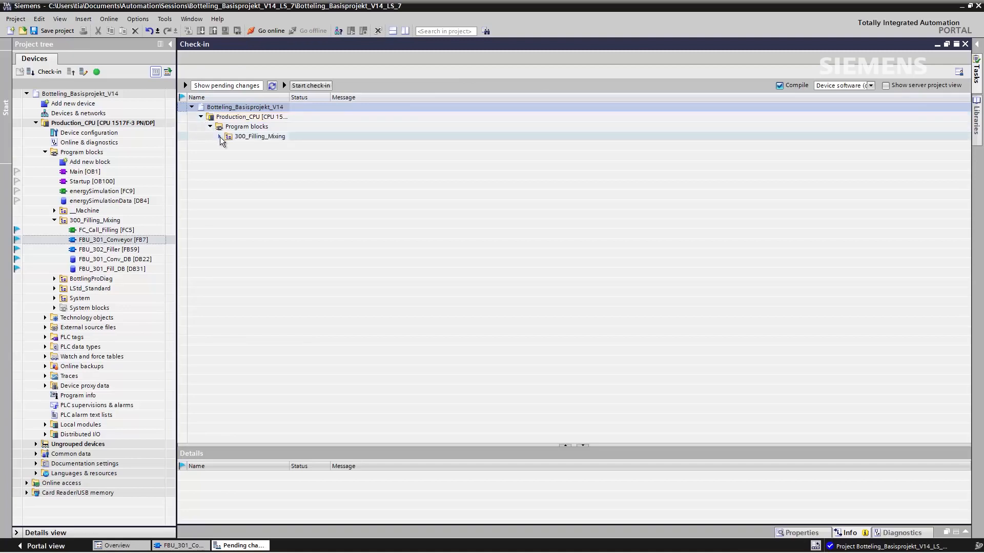
{"action": "left_click", "coordinate": [219, 136]}
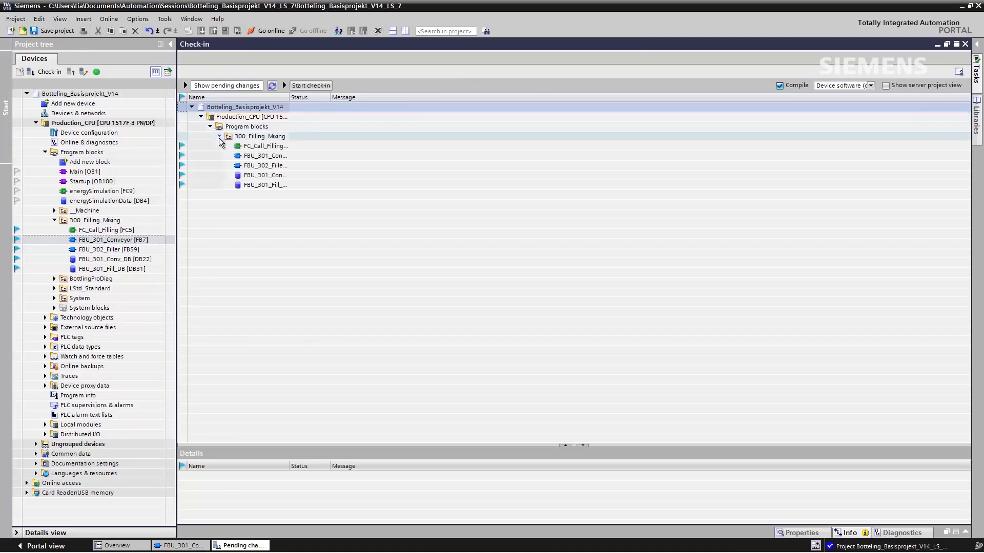
{"action": "mouse_move", "coordinate": [310, 86]}
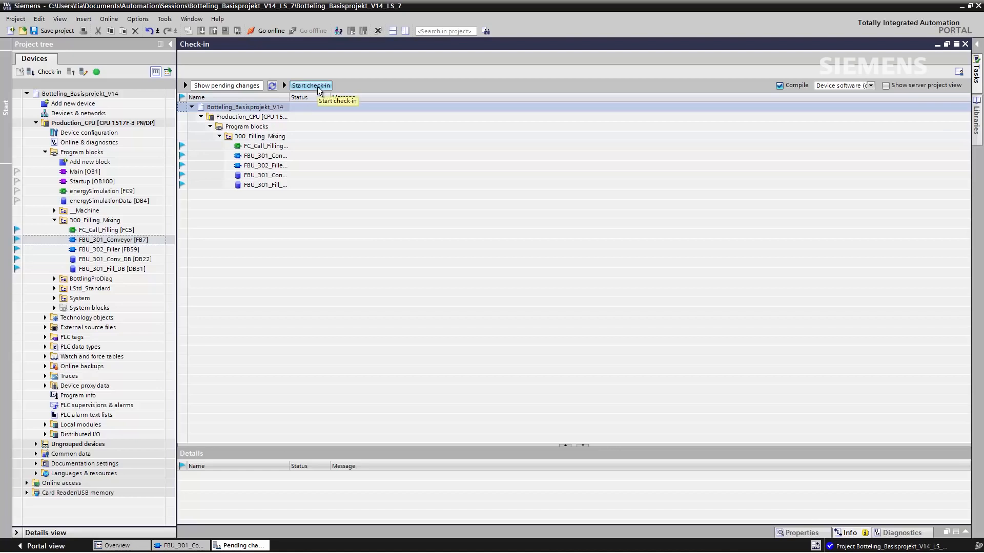
{"action": "left_click", "coordinate": [310, 85]}
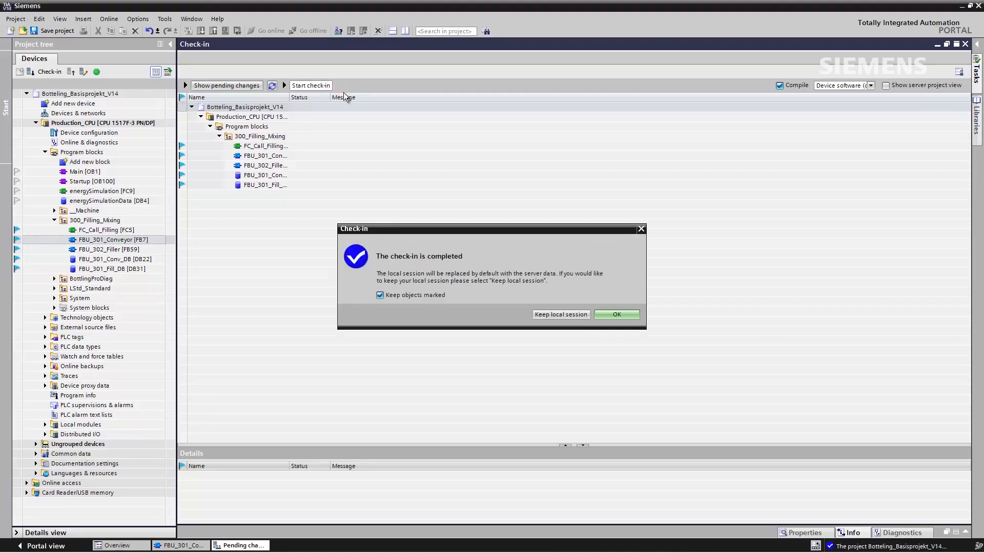
{"action": "mouse_move", "coordinate": [547, 226]}
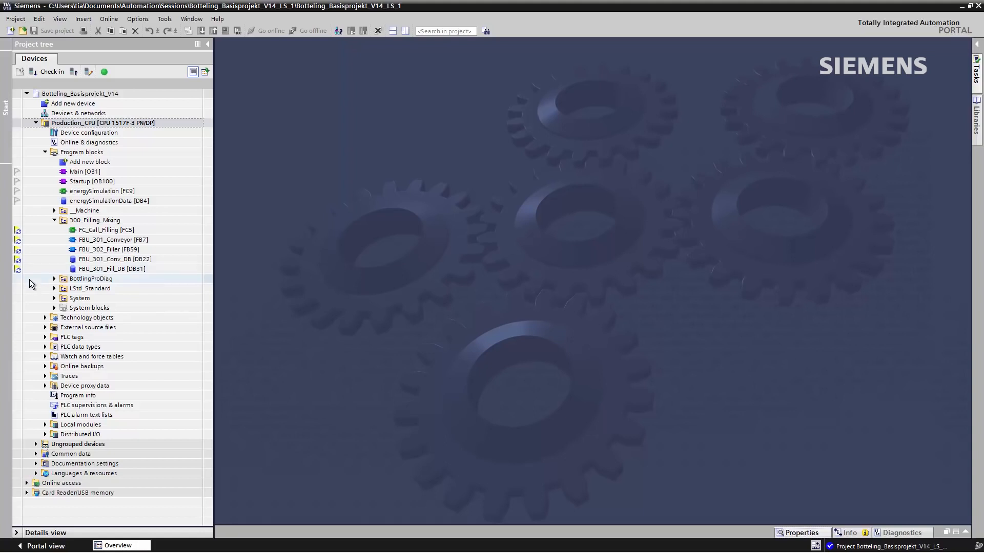
{"action": "mouse_move", "coordinate": [72, 72]}
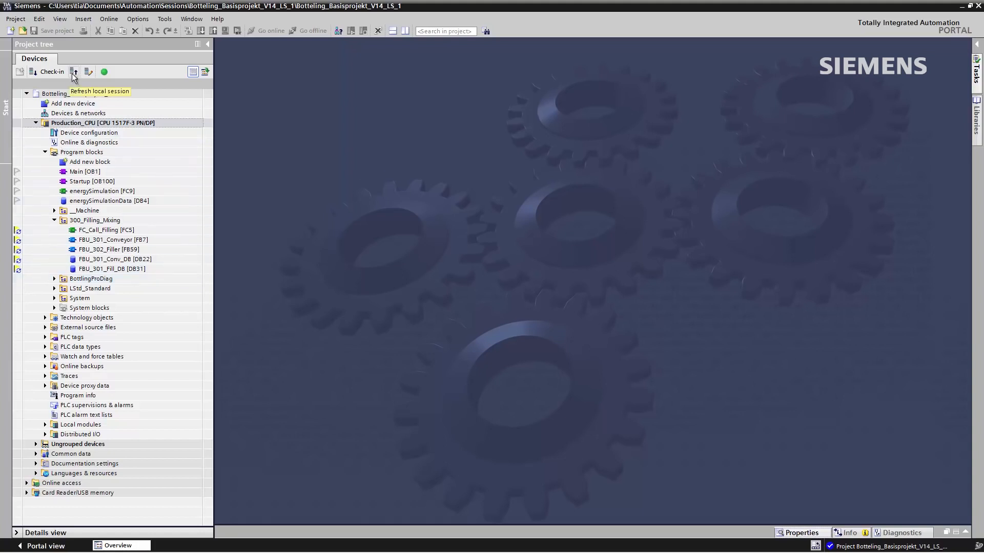
Refresh local session LS_1 from the server, acknowledge completion, and select FBU_301_Conveyor
{"action": "left_click", "coordinate": [73, 71]}
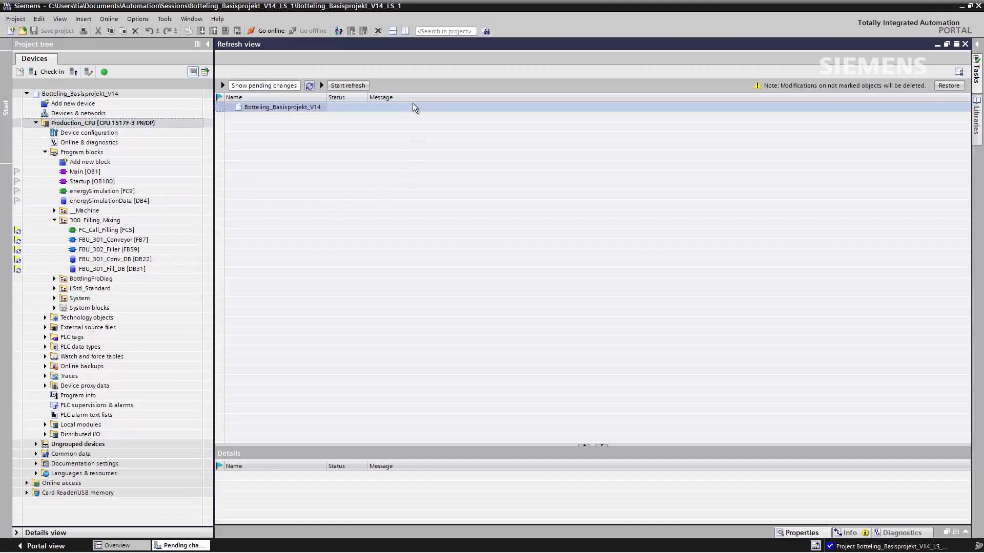
{"action": "mouse_move", "coordinate": [347, 86]}
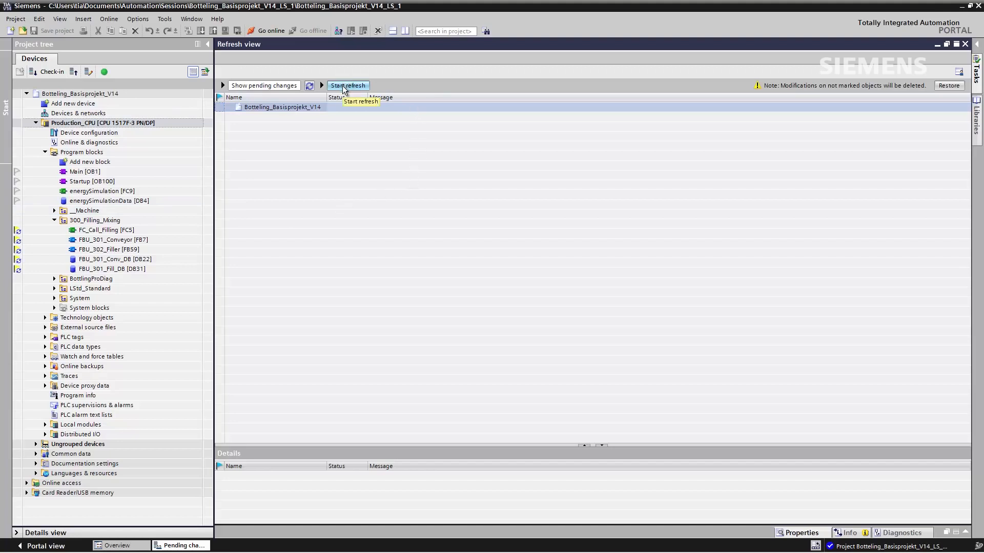
{"action": "left_click", "coordinate": [347, 86]}
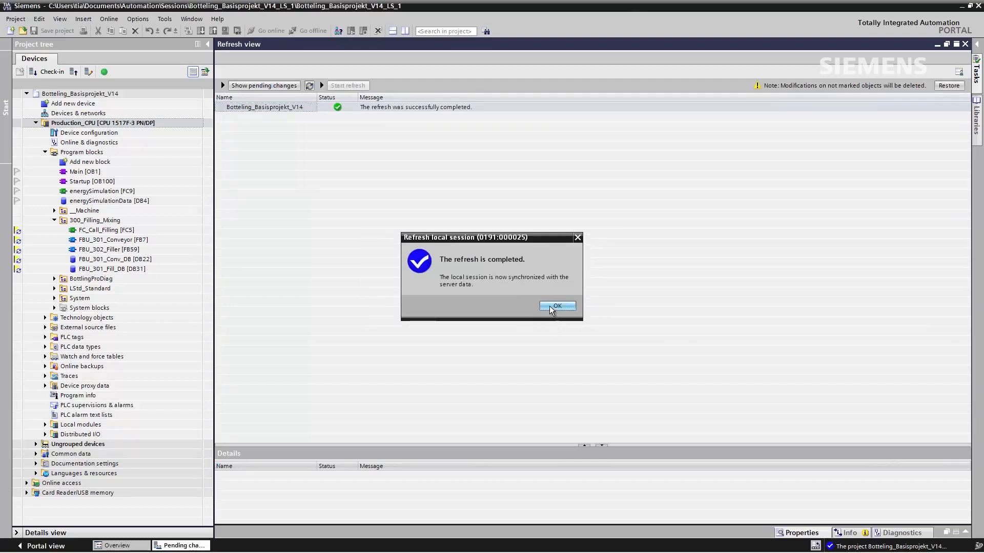
{"action": "left_click", "coordinate": [556, 307]}
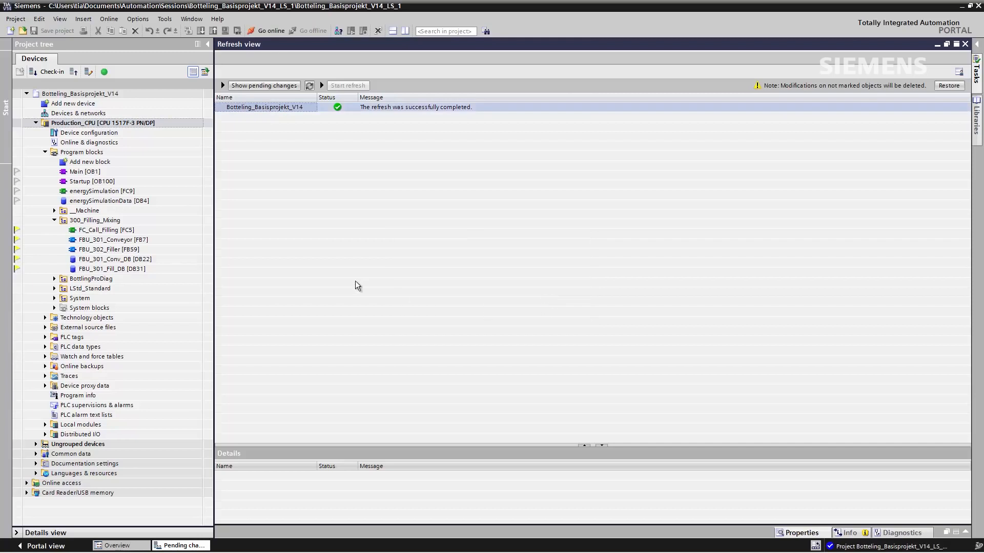
{"action": "left_click", "coordinate": [112, 239]}
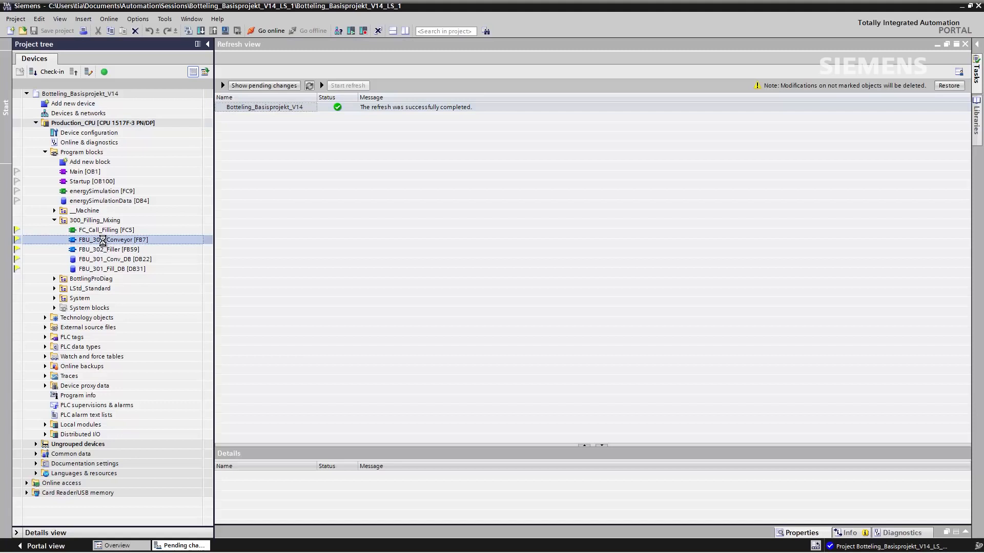
Open FBU_301_Conveyor in session LS_1 to verify the counter preset reads 15
{"action": "double_click", "coordinate": [114, 240]}
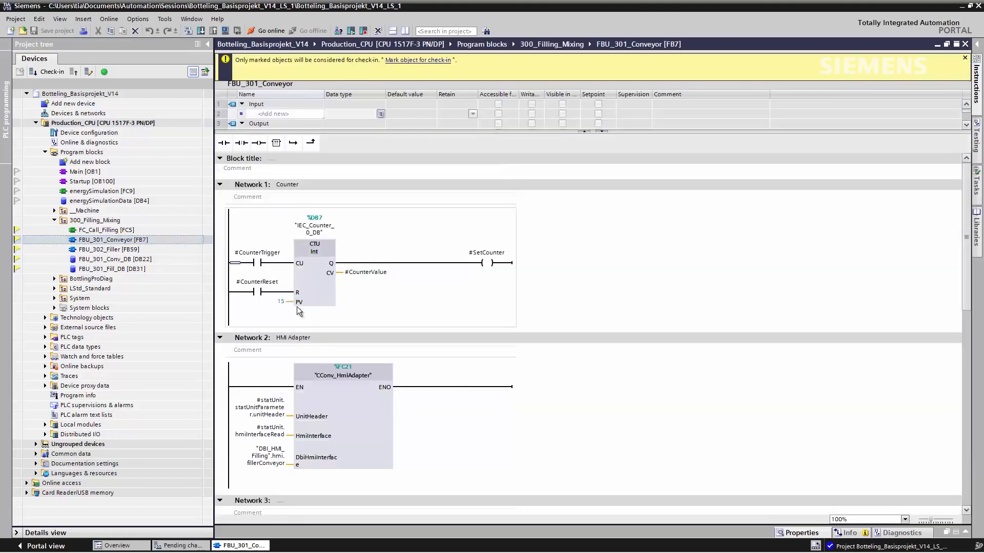
{"action": "mouse_move", "coordinate": [274, 321]}
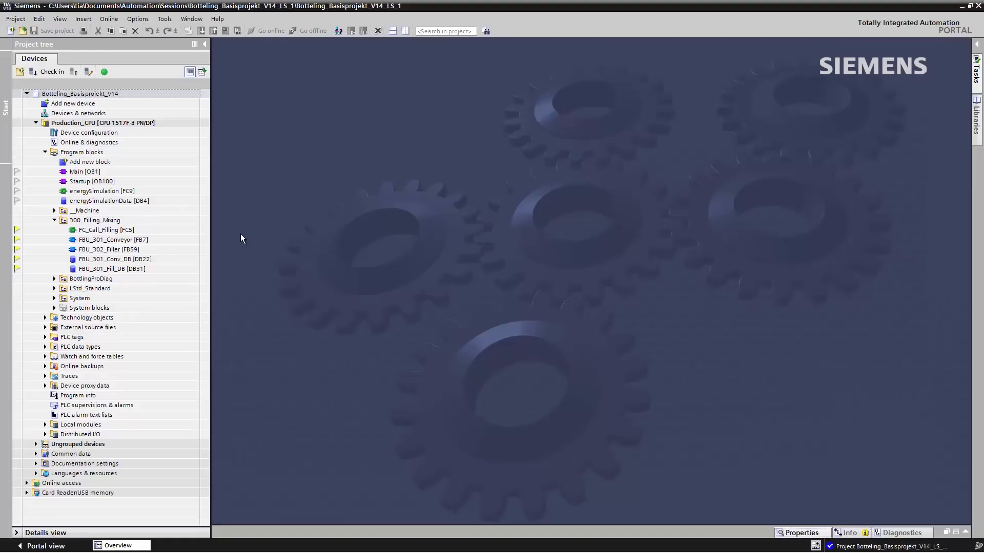
{"action": "mouse_move", "coordinate": [89, 72]}
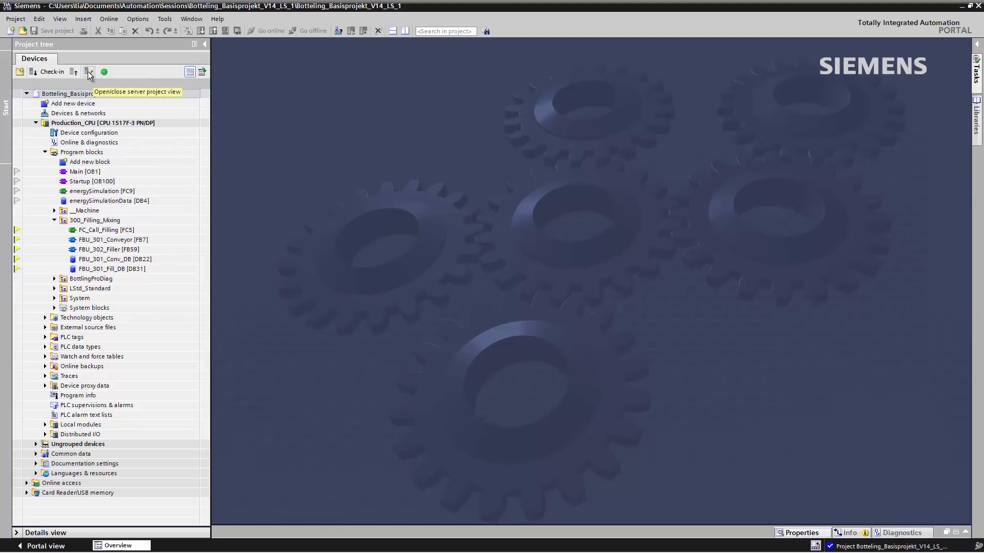
Show the server project view and expand Production_CPU to select its Device configuration
{"action": "left_click", "coordinate": [88, 71]}
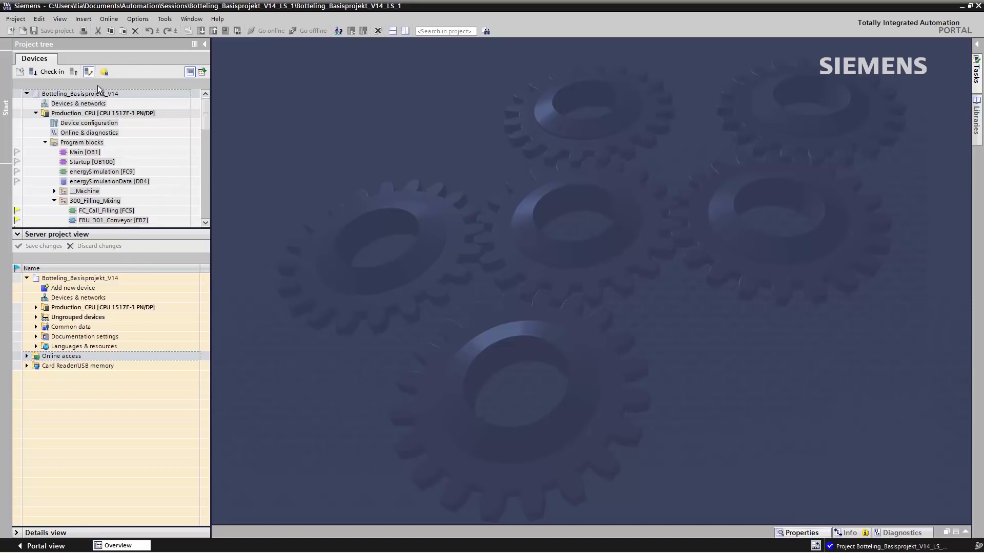
{"action": "mouse_move", "coordinate": [124, 68]}
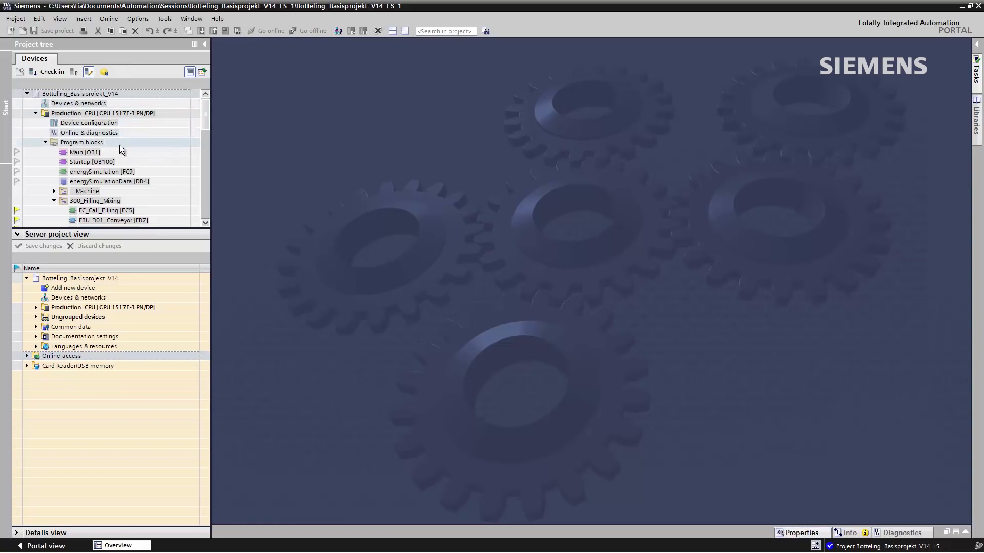
{"action": "left_click", "coordinate": [78, 317]}
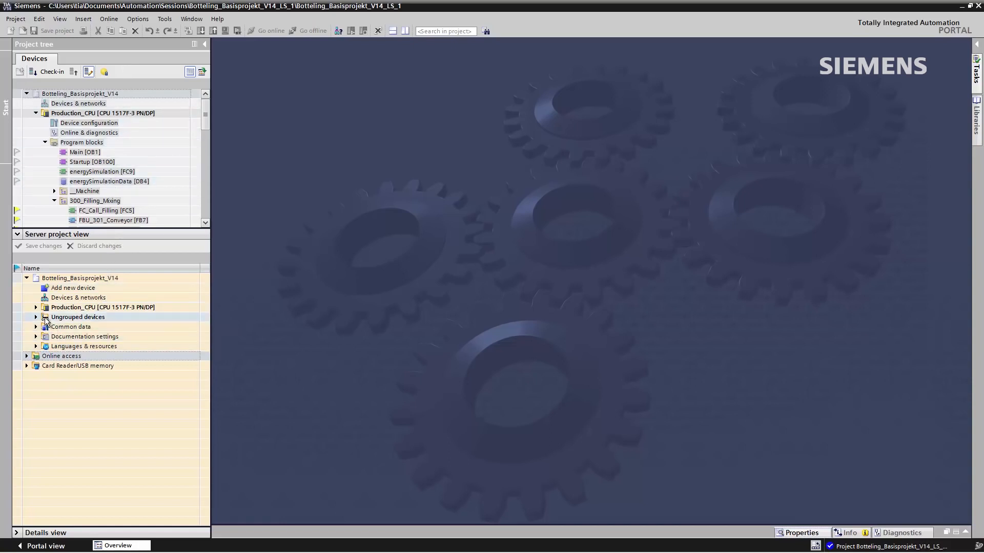
{"action": "left_click", "coordinate": [103, 307]}
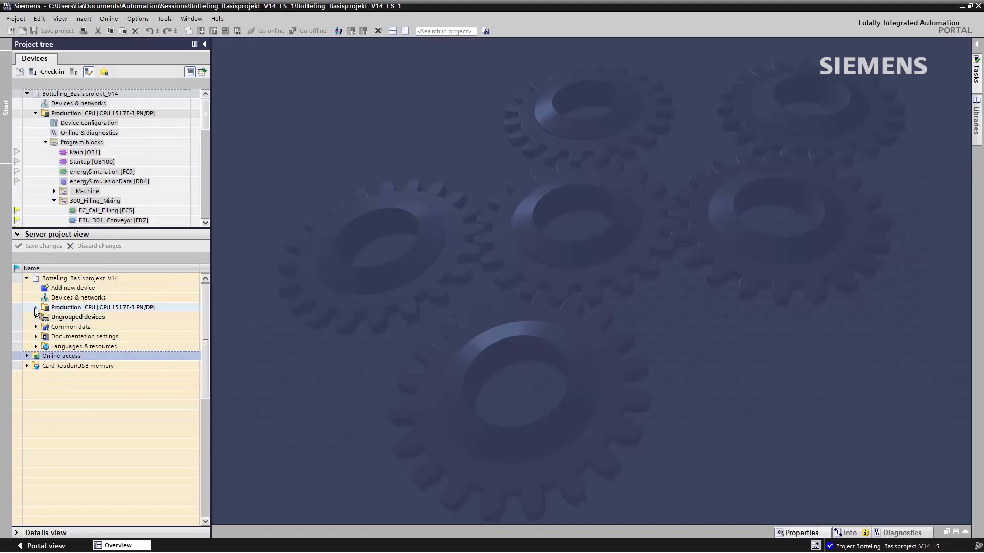
{"action": "left_click", "coordinate": [36, 307]}
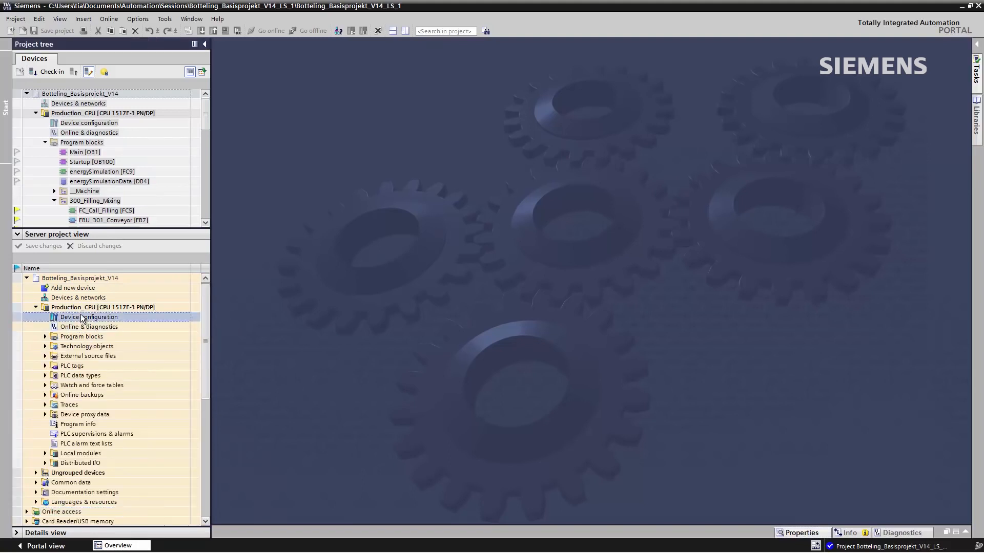
Open Production_CPU's device configuration and activate its web server in the CPU properties
{"action": "double_click", "coordinate": [89, 317]}
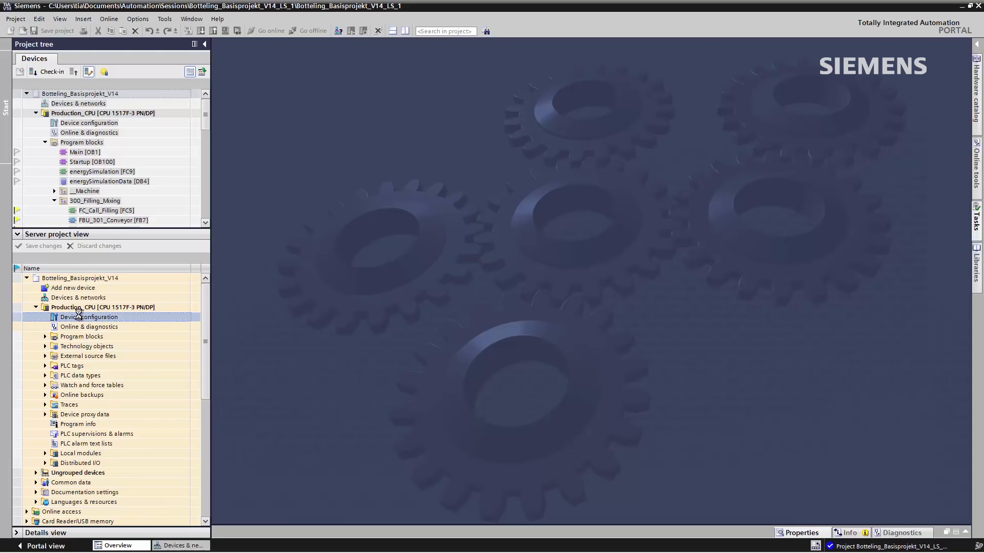
{"action": "double_click", "coordinate": [89, 317]}
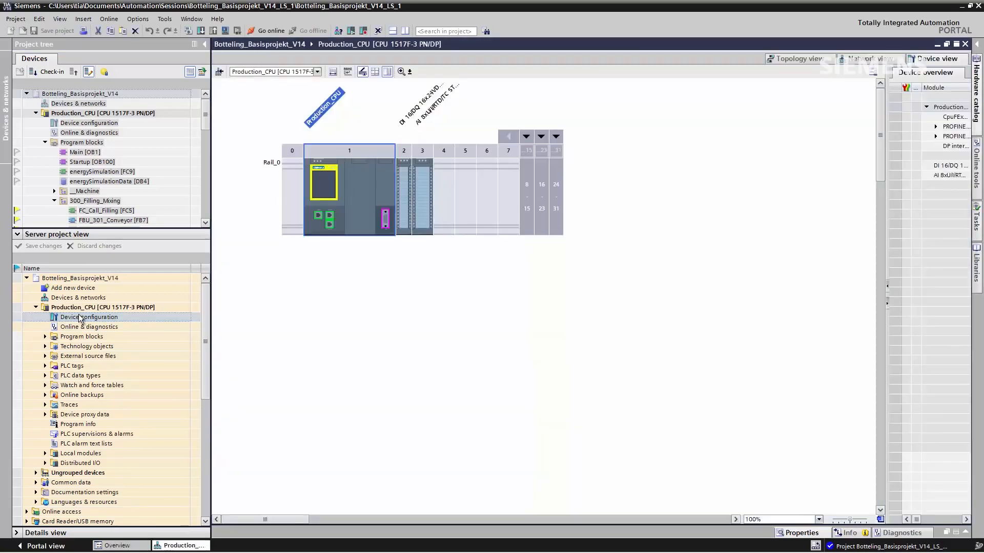
{"action": "right_click", "coordinate": [324, 182]}
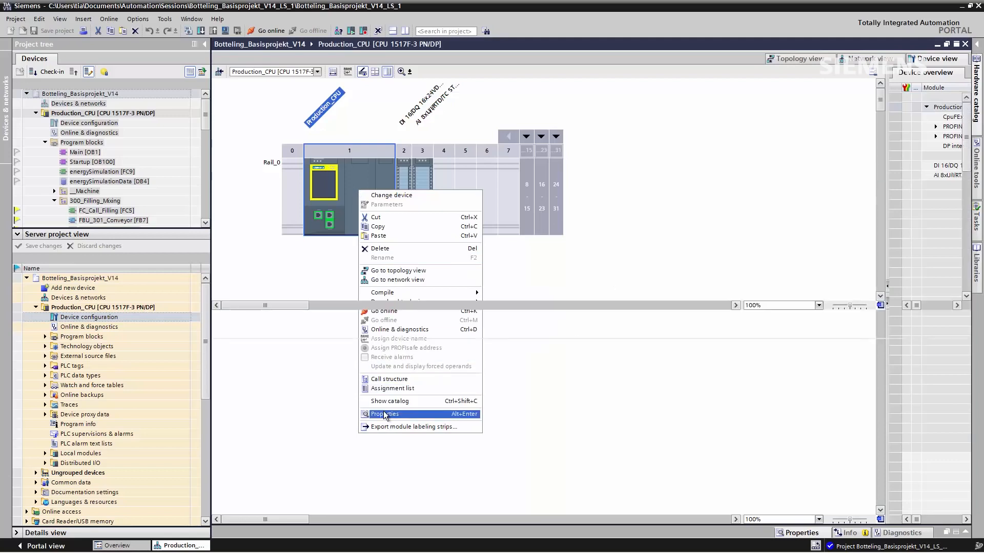
{"action": "left_click", "coordinate": [385, 414]}
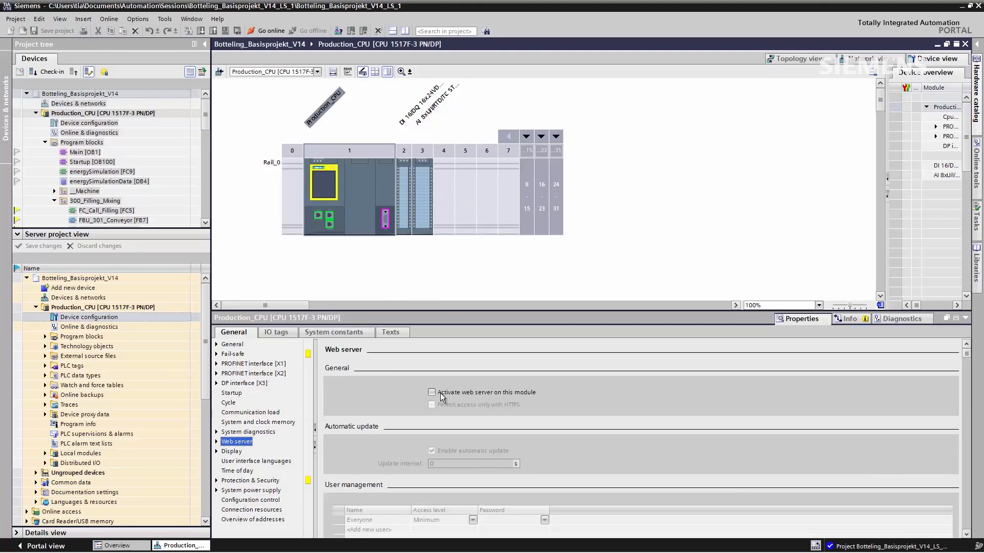
{"action": "left_click", "coordinate": [431, 392]}
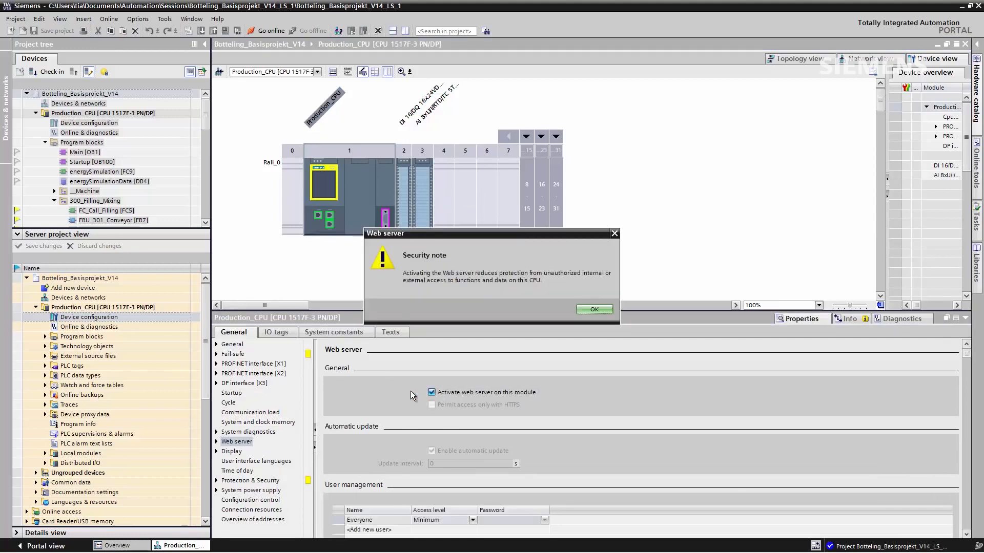
{"action": "left_click", "coordinate": [593, 308]}
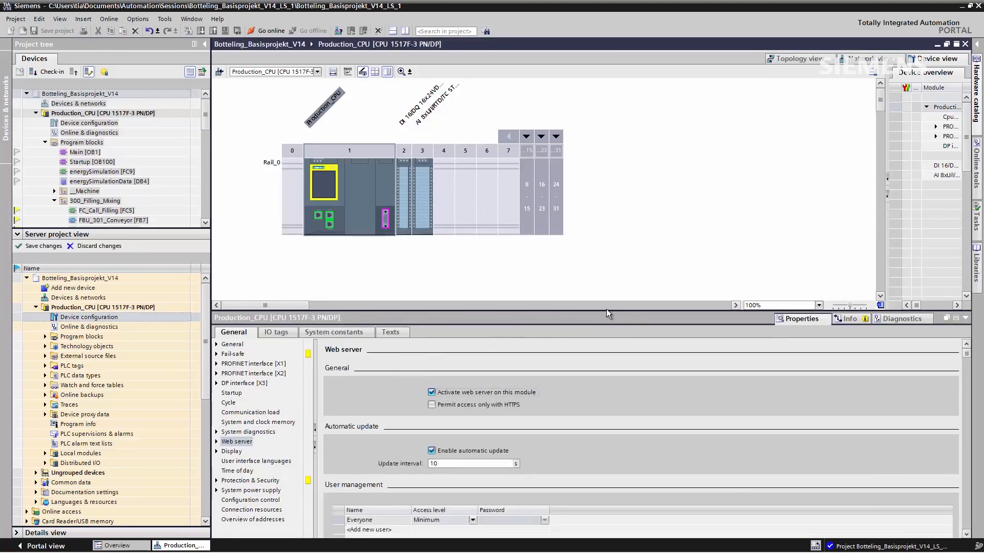